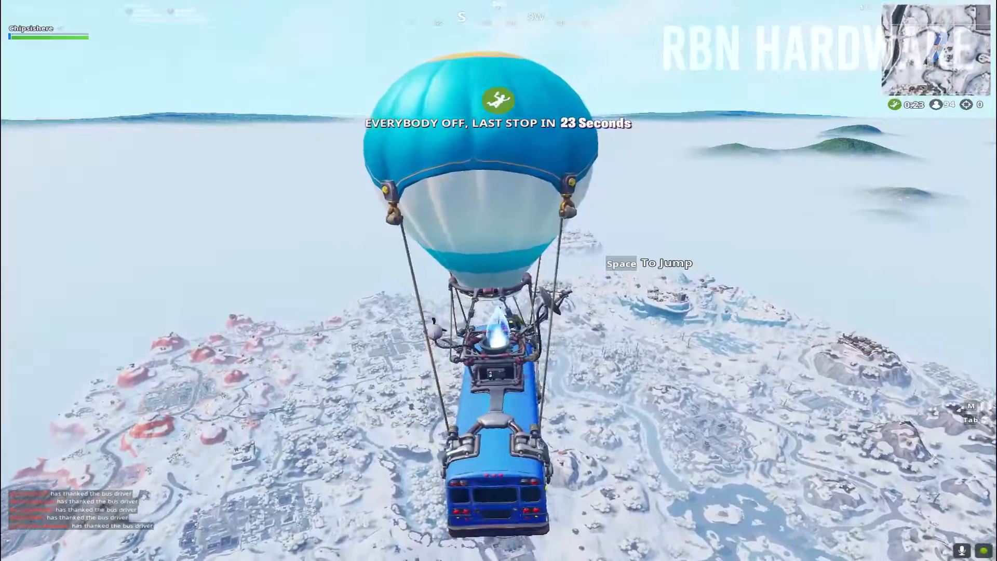
# Skip past the Fortnite battle bus footage and return to the Windows desktop
pyautogui.press('space')
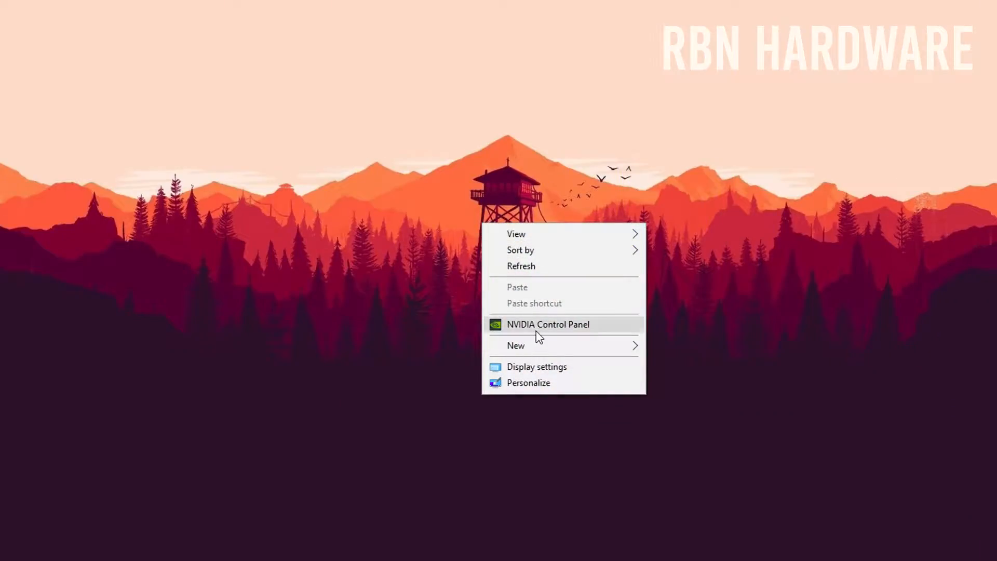
# Open NVIDIA Control Panel's Change resolution page and the VG248 Customize dialog, allowing unexposed resolutions
pyautogui.click(549, 324)
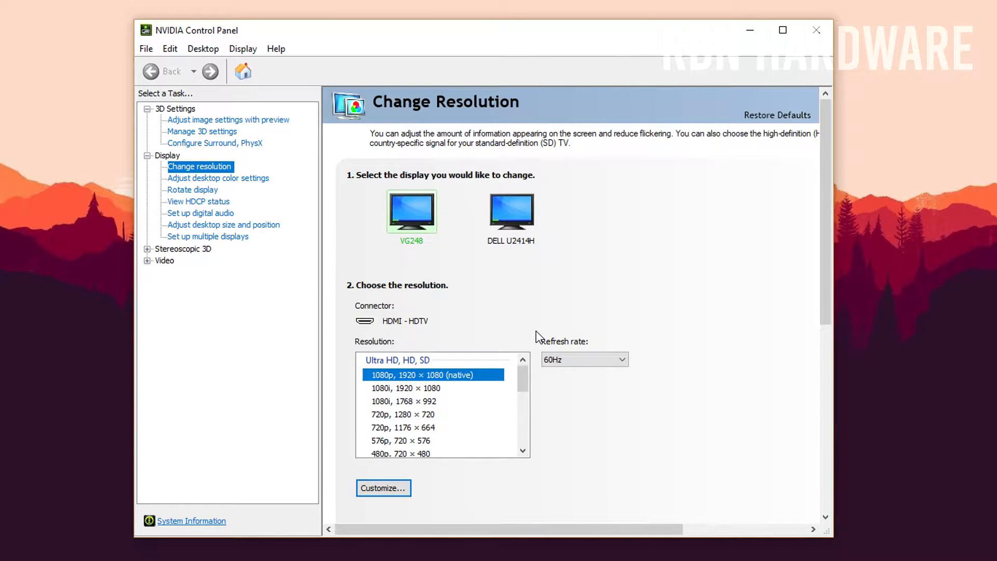
pyautogui.moveTo(502, 496)
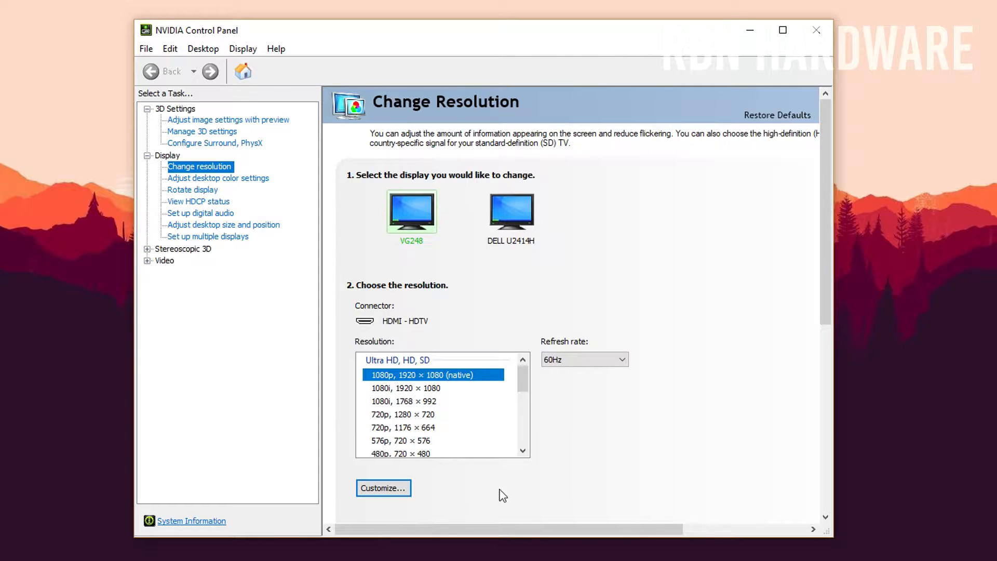
pyautogui.click(383, 488)
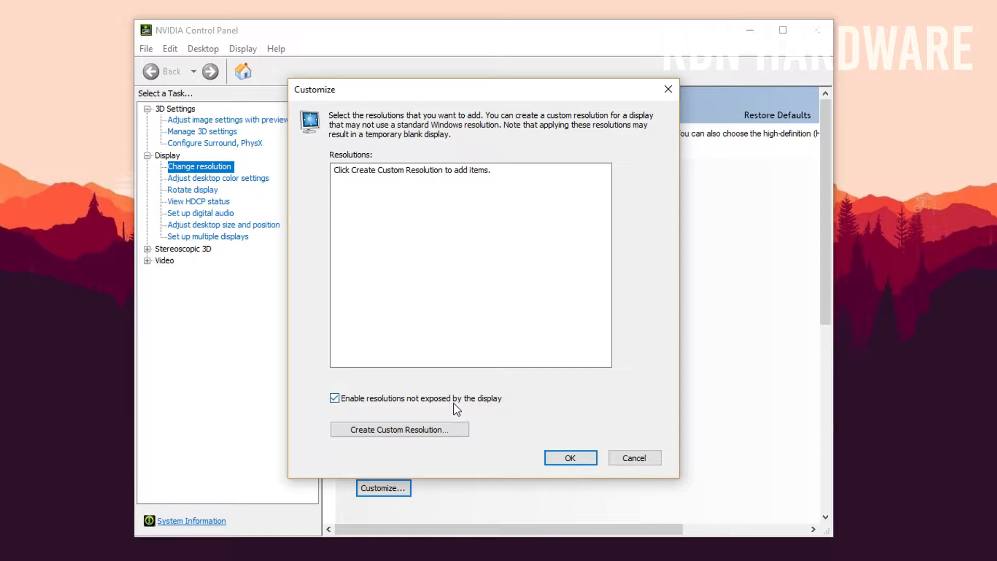
pyautogui.moveTo(450, 434)
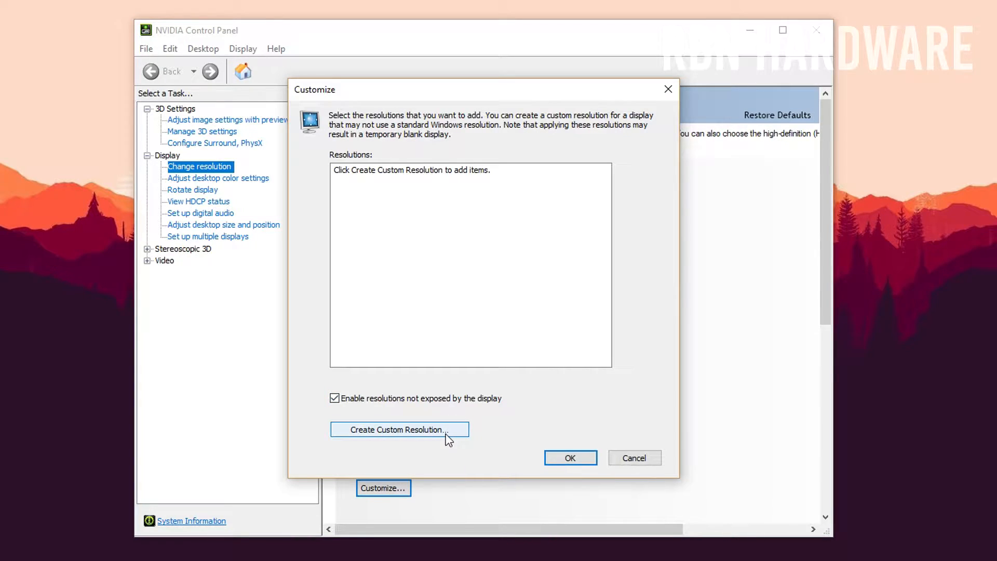
# Enter 1600 horizontal pixels with 1080 lines at 60 Hz, then test the custom resolution
pyautogui.click(399, 430)
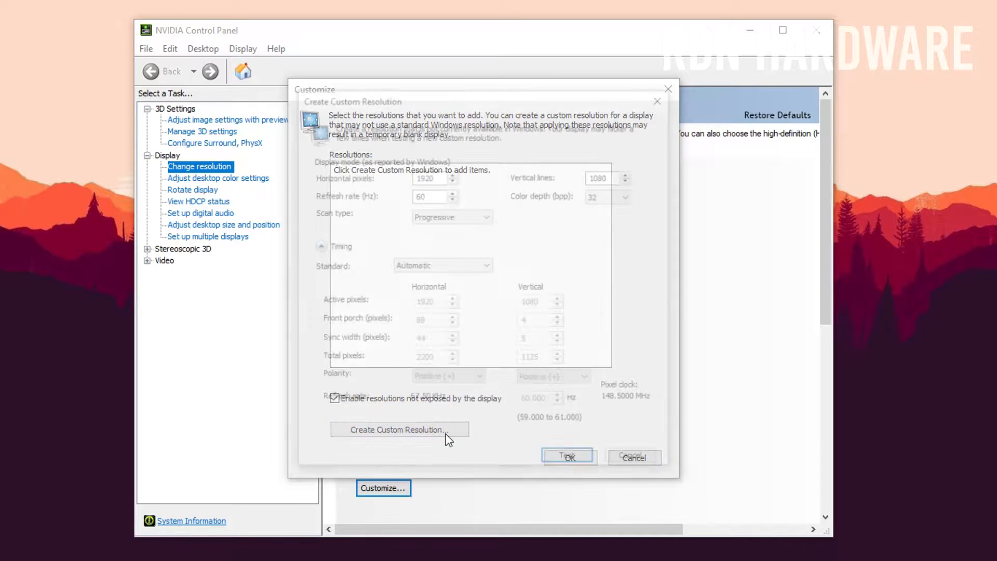
pyautogui.click(399, 430)
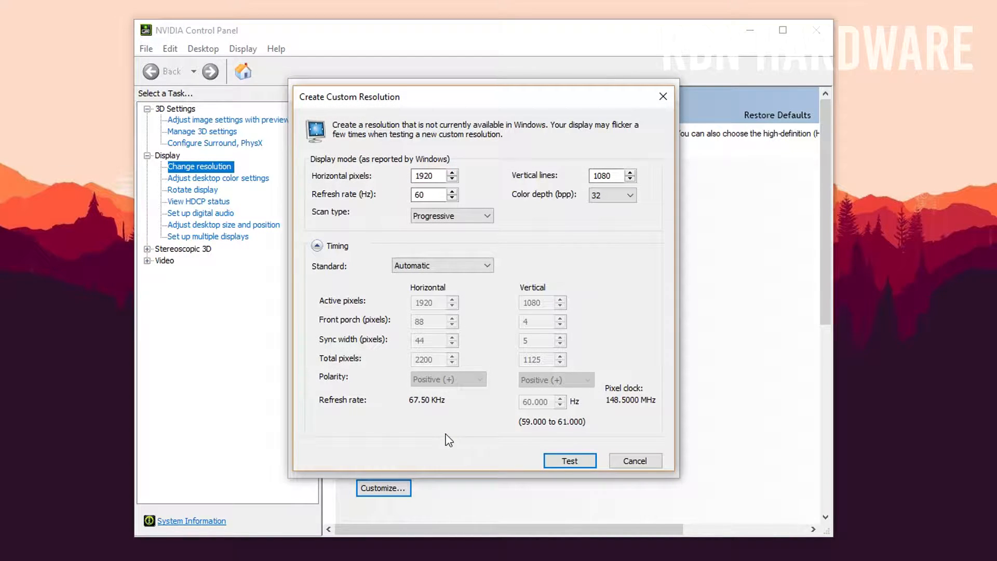
pyautogui.moveTo(464, 399)
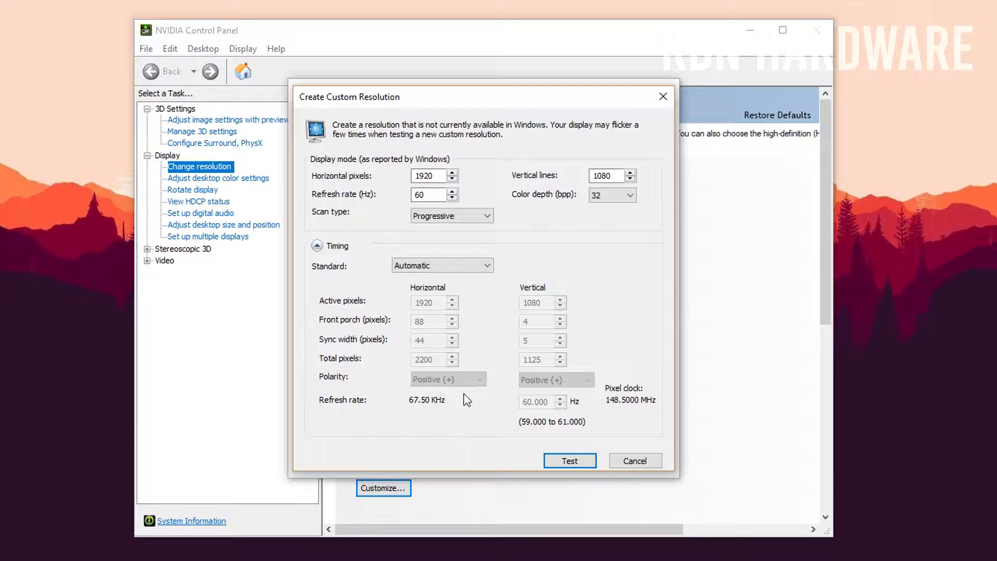
pyautogui.moveTo(468, 307)
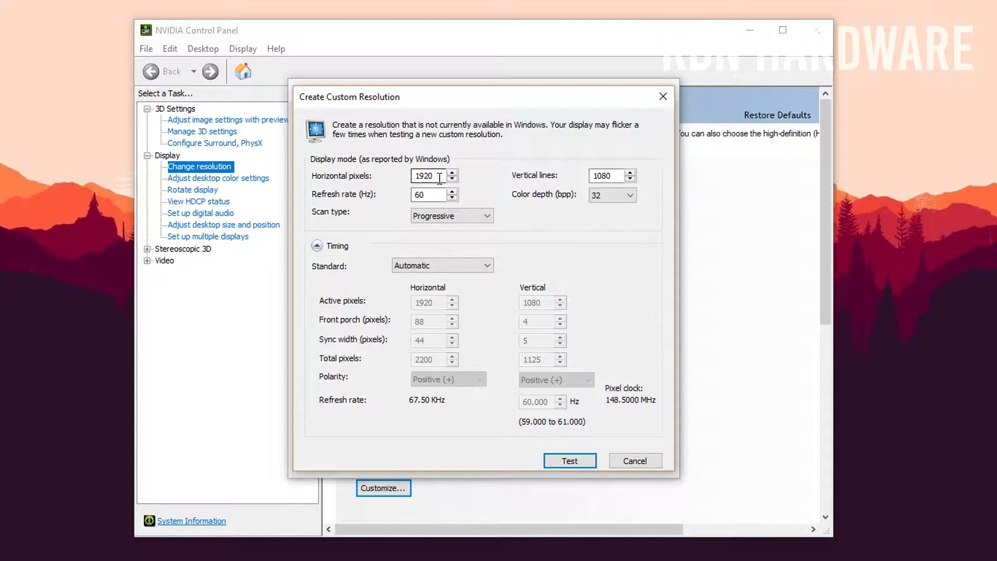
pyautogui.tripleClick(425, 175)
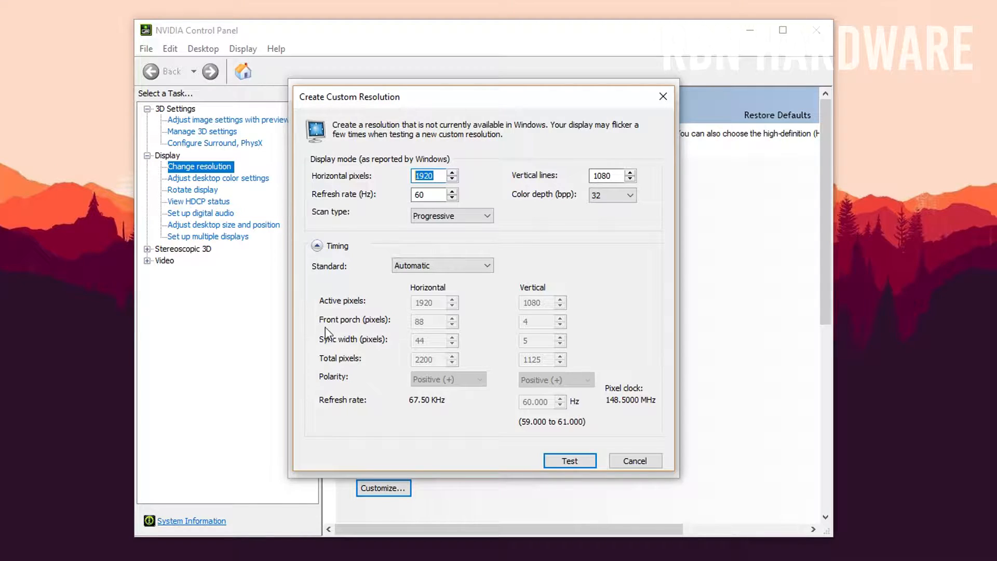
pyautogui.moveTo(357, 354)
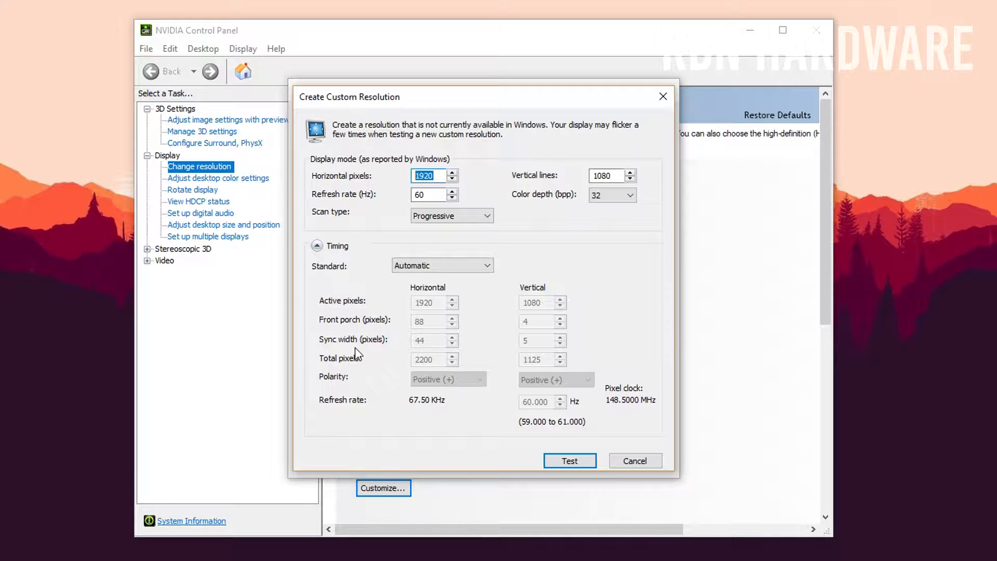
pyautogui.write('1')
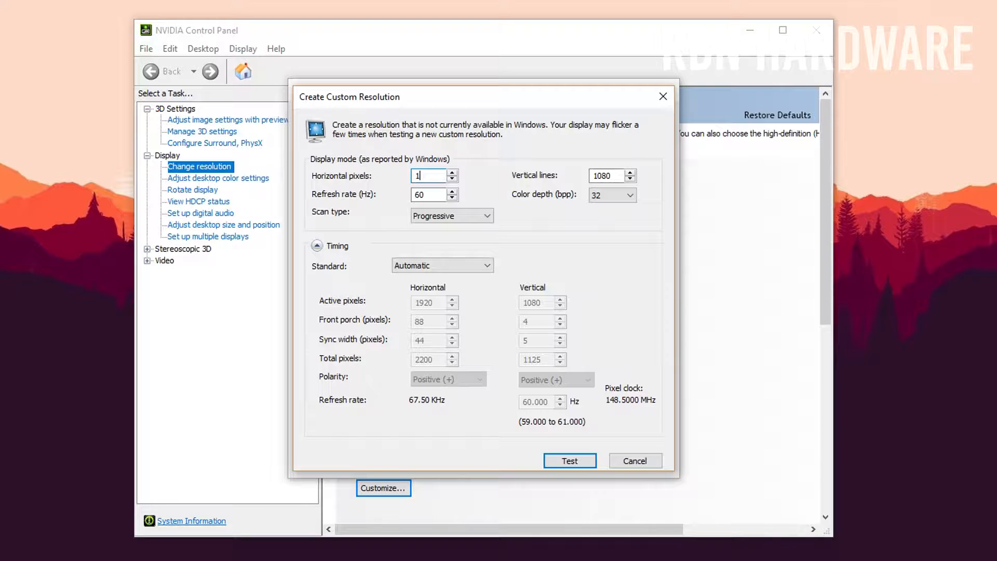
pyautogui.write('44')
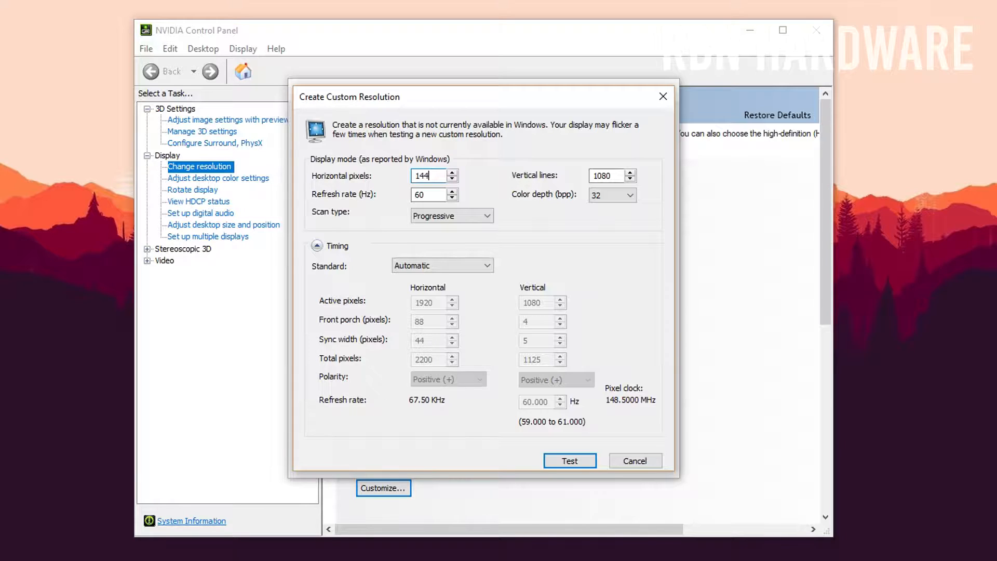
pyautogui.write('0')
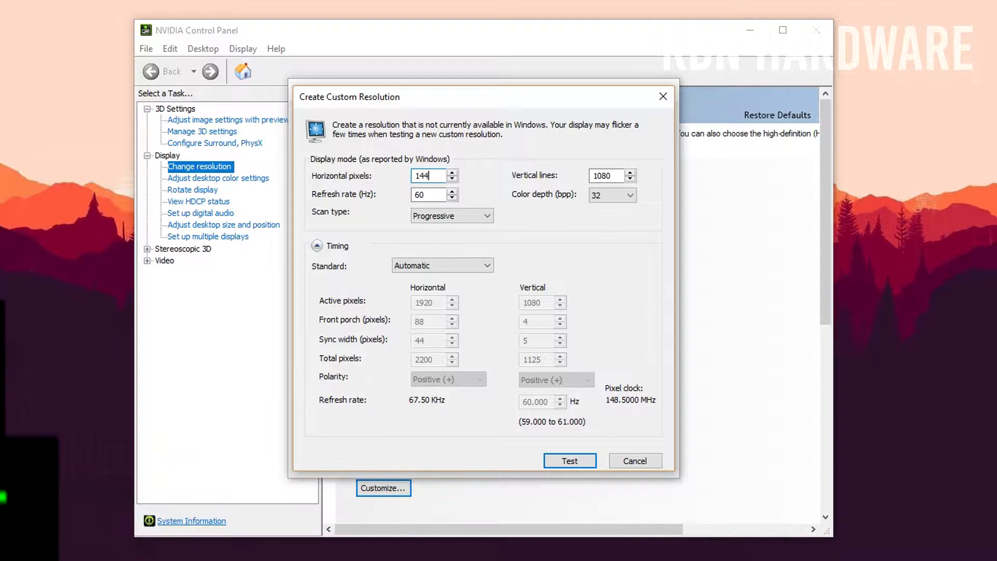
pyautogui.press('BackSpace')
pyautogui.write('1600')
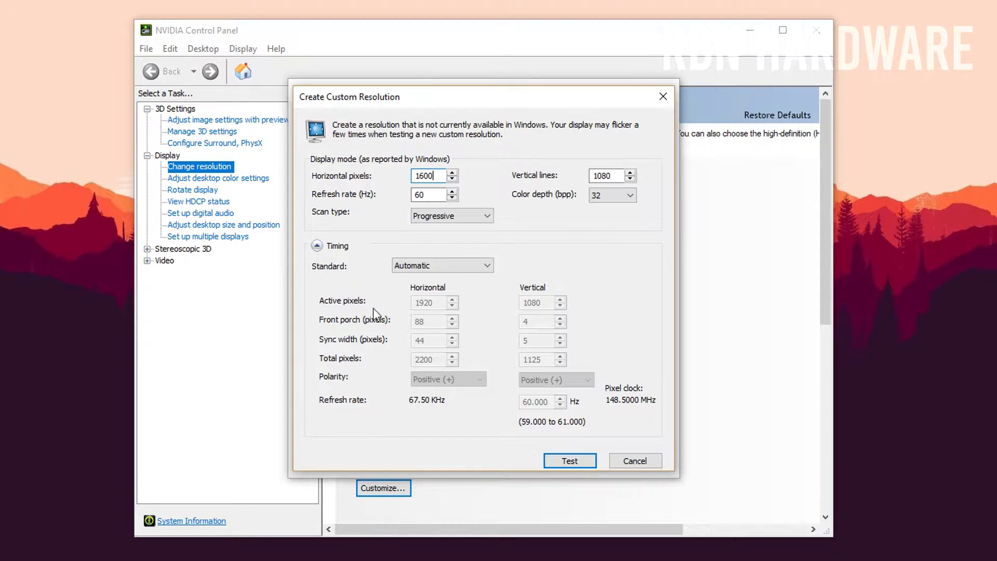
pyautogui.moveTo(405, 246)
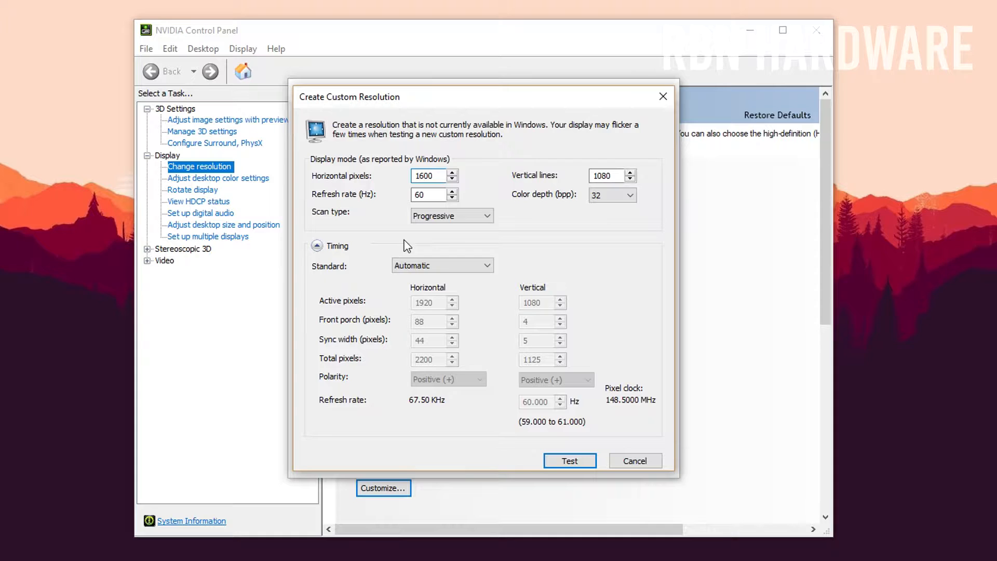
pyautogui.click(569, 461)
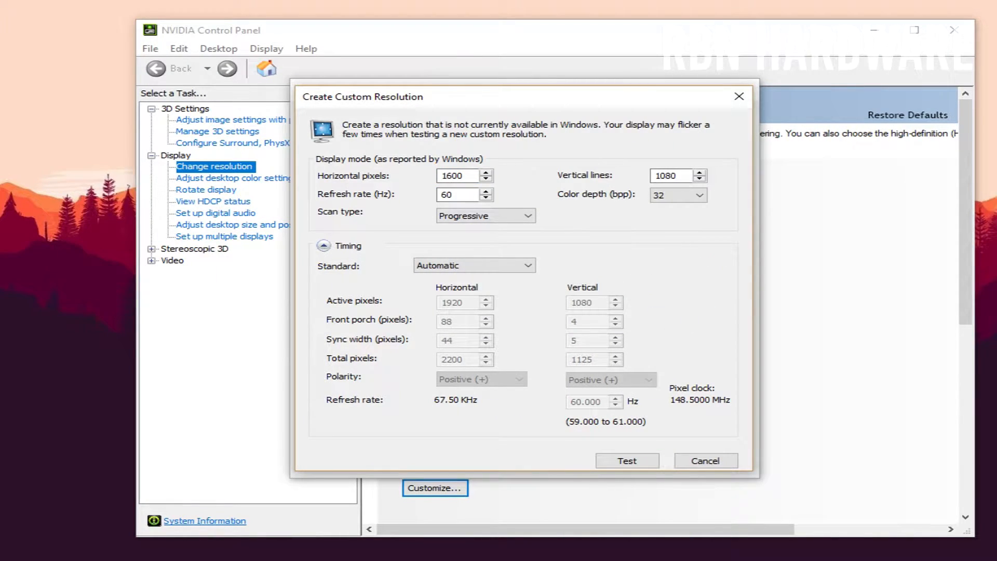
pyautogui.click(705, 461)
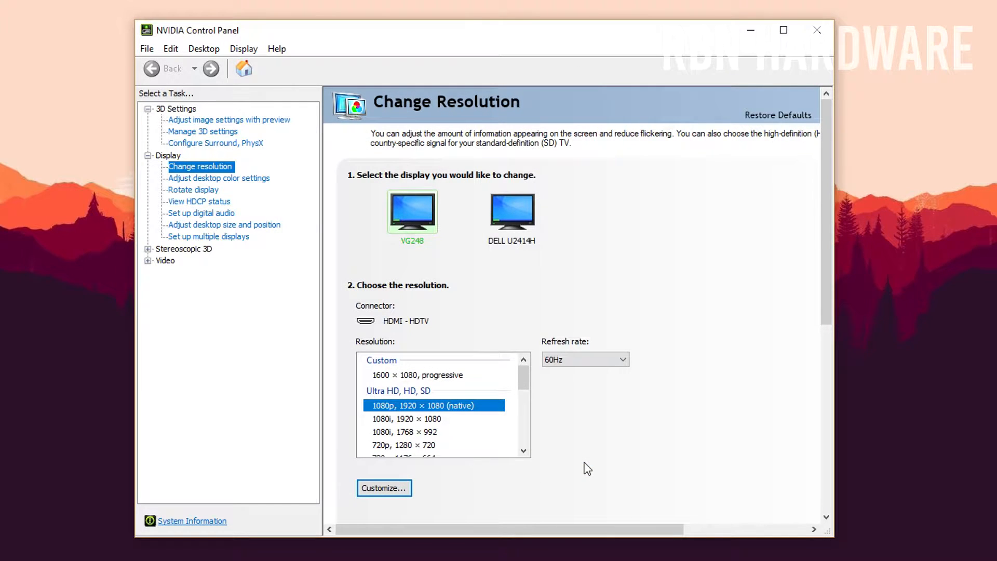
pyautogui.moveTo(239, 240)
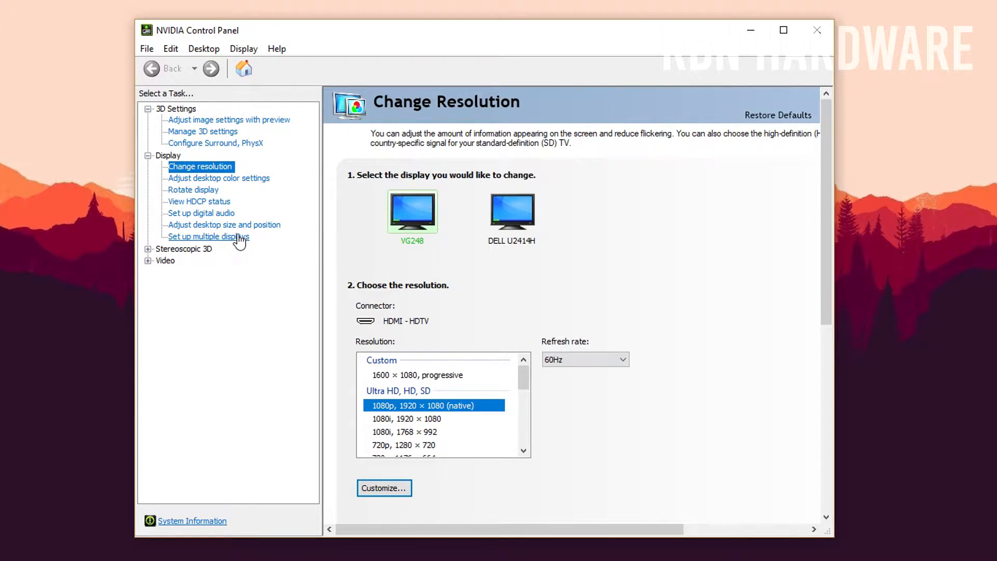
# Set VG248 scaling to Full-screen on the GPU with game override, and keep it
pyautogui.click(223, 225)
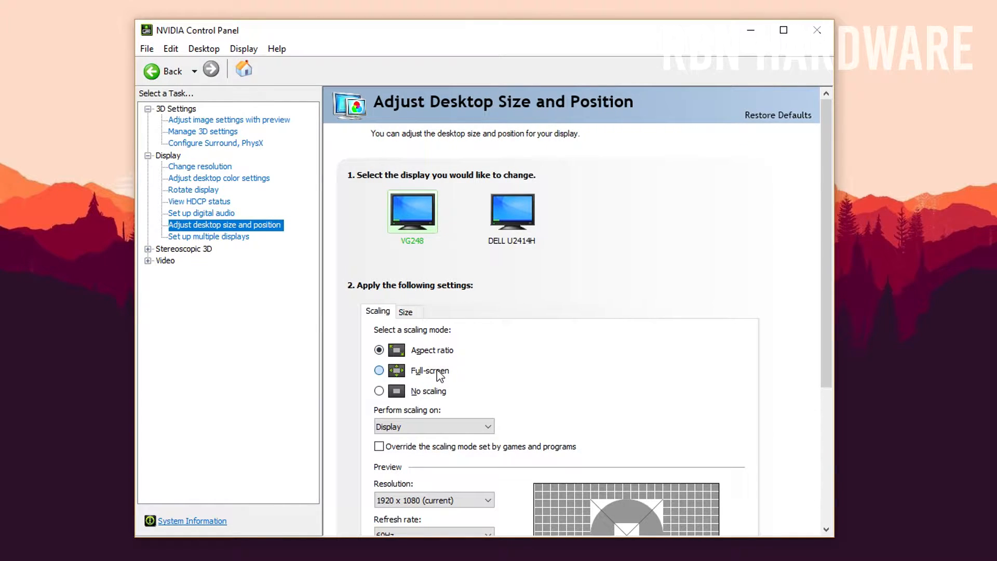
pyautogui.click(380, 371)
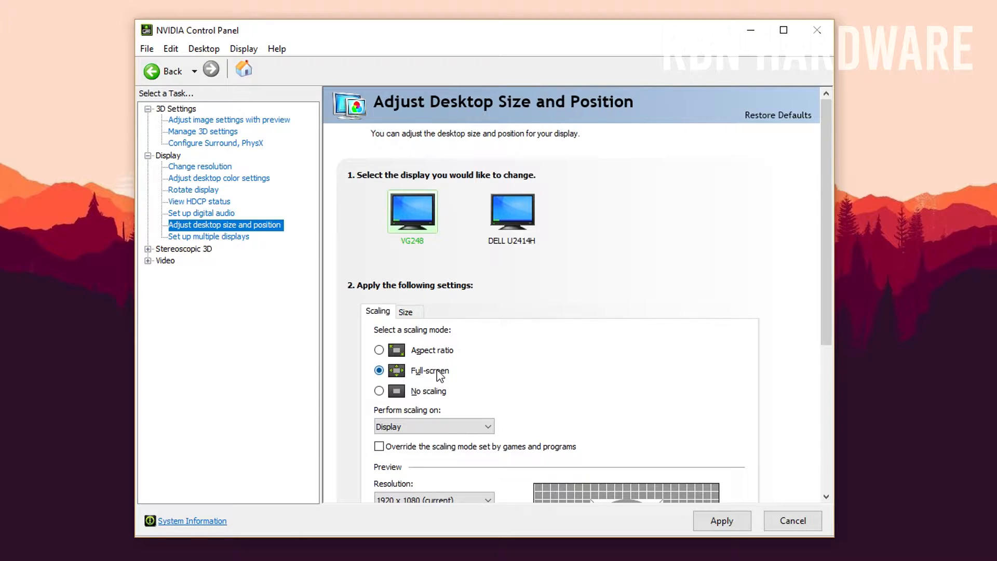
pyautogui.click(435, 426)
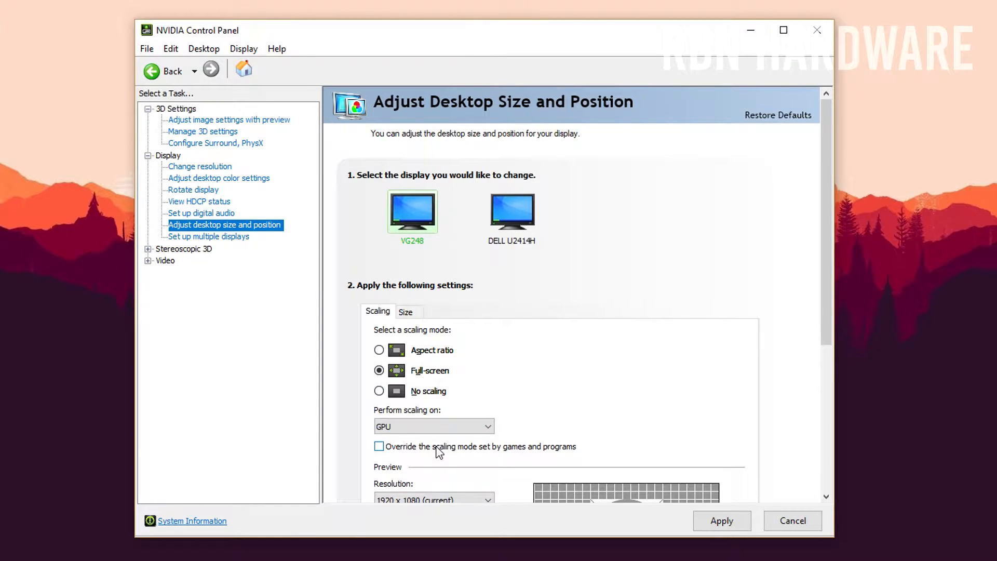
pyautogui.click(380, 446)
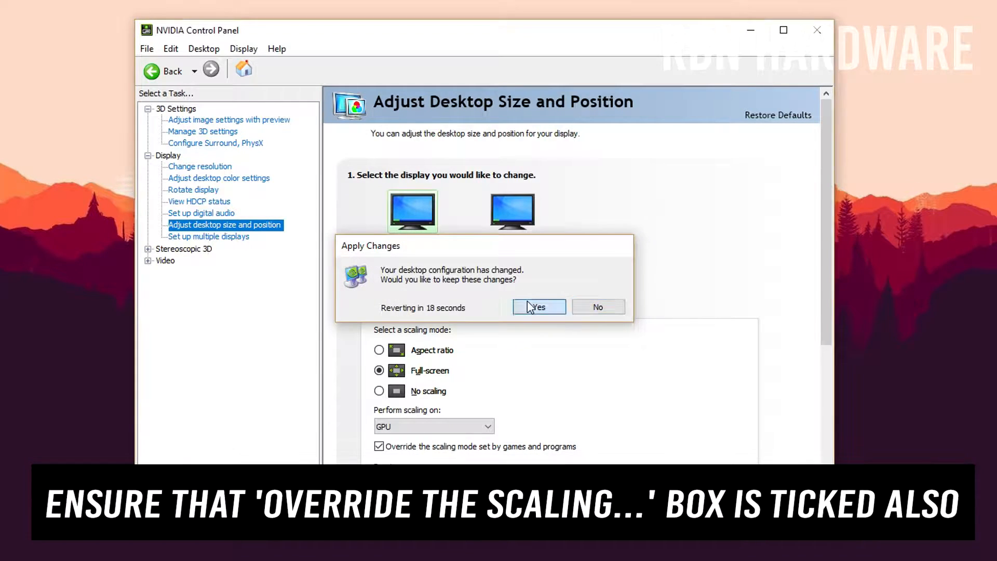
pyautogui.click(538, 306)
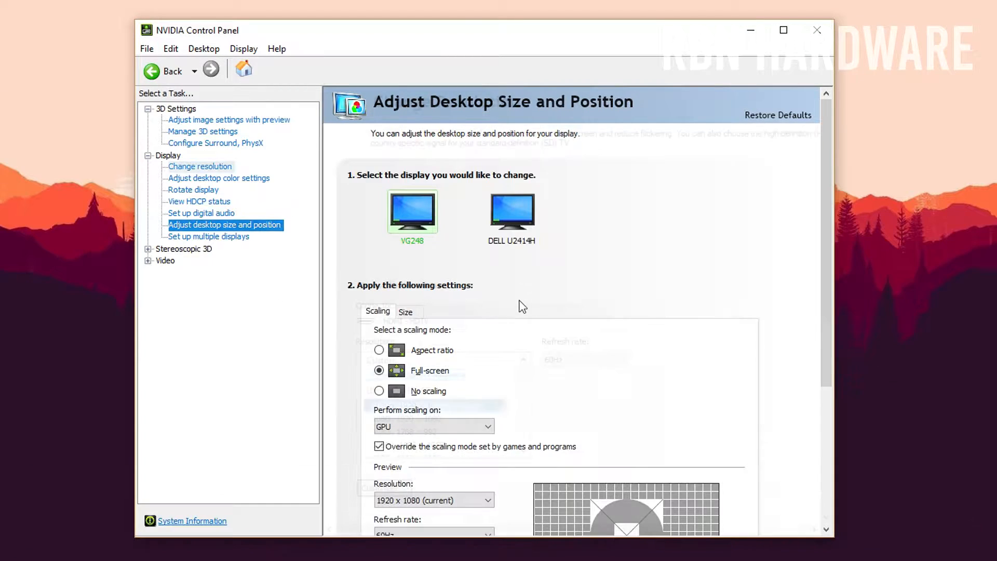
pyautogui.click(199, 166)
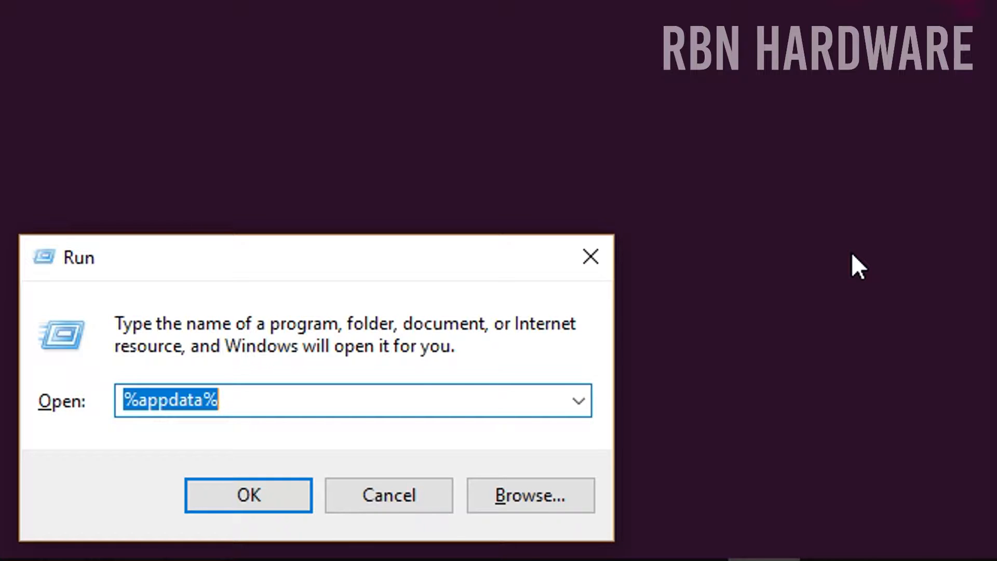
pyautogui.moveTo(425, 375)
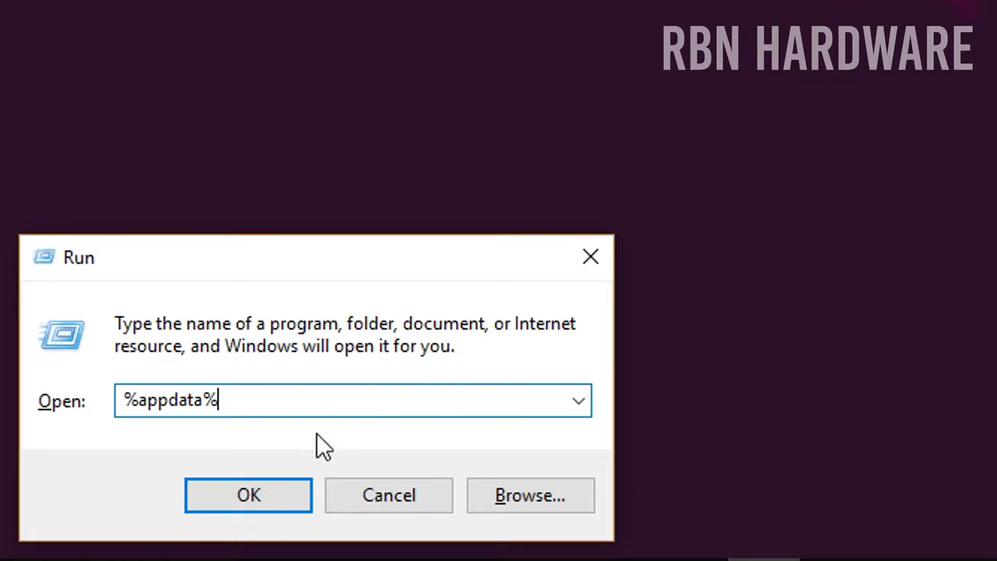
pyautogui.moveTo(287, 414)
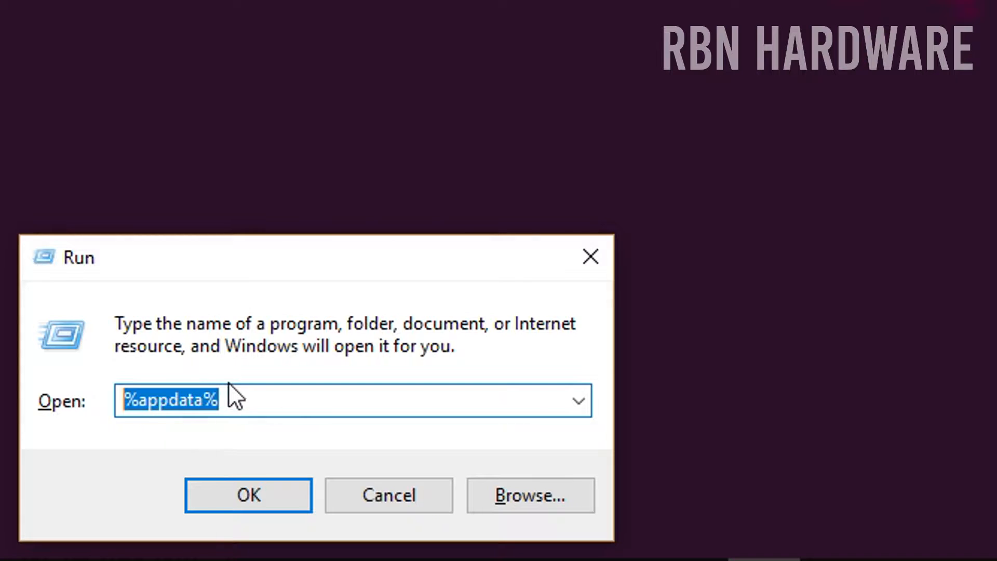
# Run %appdata% from the Windows Run box to open the AppData folder
pyautogui.write('run')
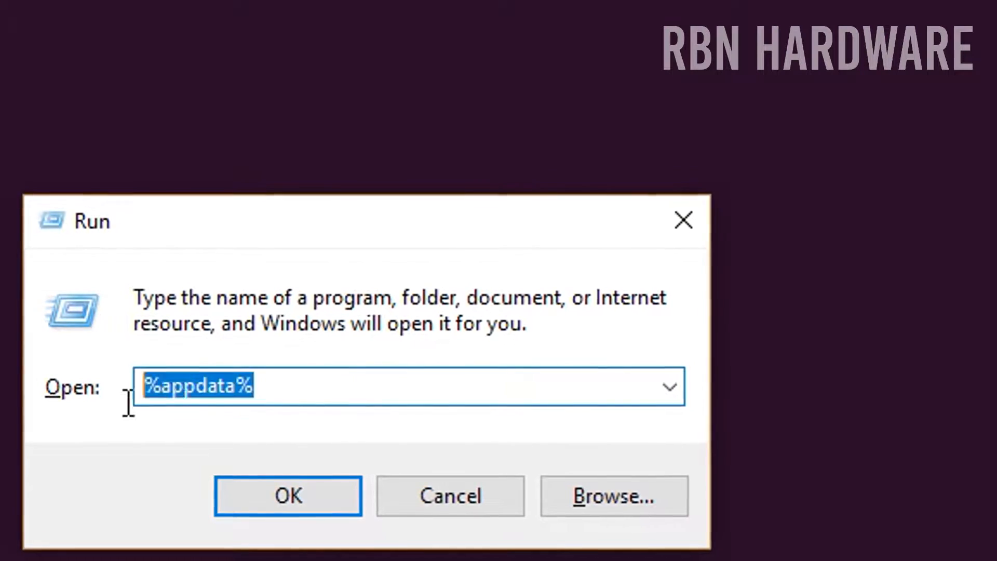
pyautogui.click(287, 496)
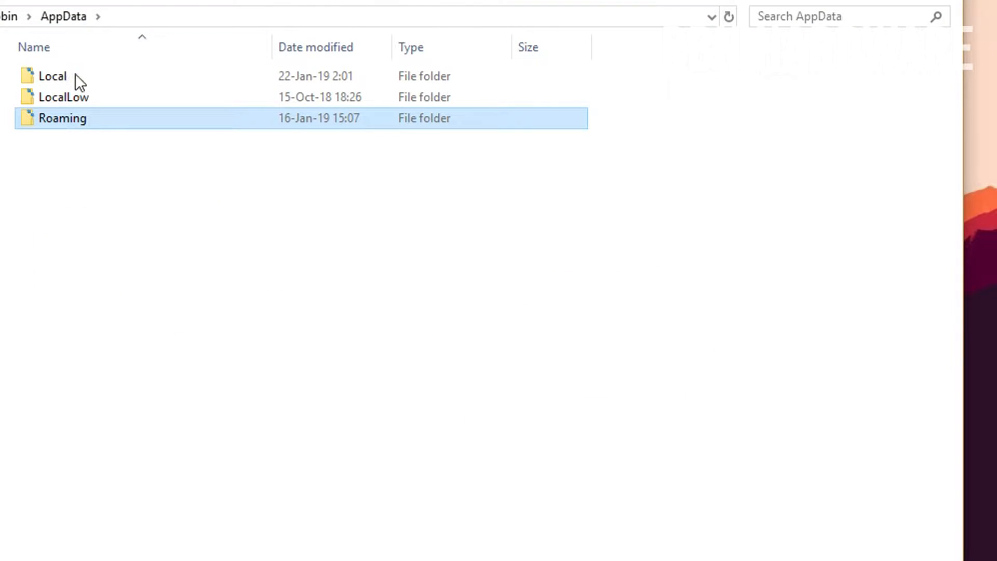
# Browse to Local\FortniteGame\Saved\Config\WindowsClient and open GameUserSettings.ini with Notepad
pyautogui.doubleClick(52, 76)
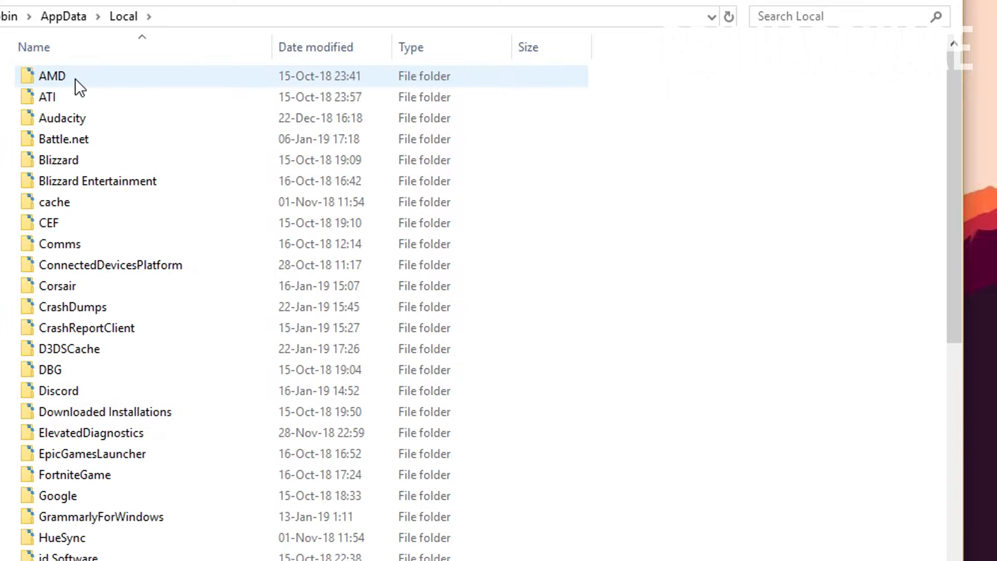
pyautogui.click(64, 139)
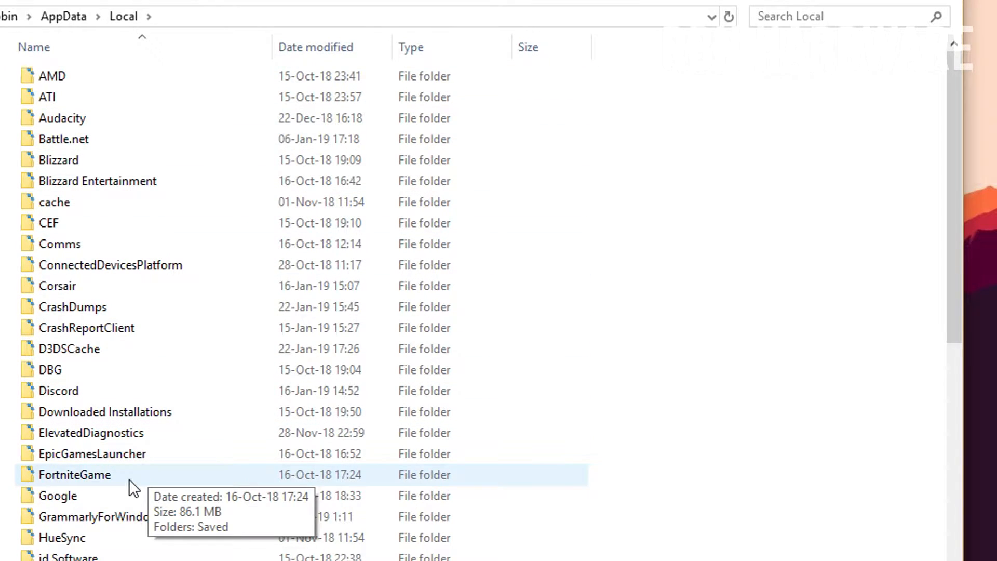
pyautogui.doubleClick(75, 474)
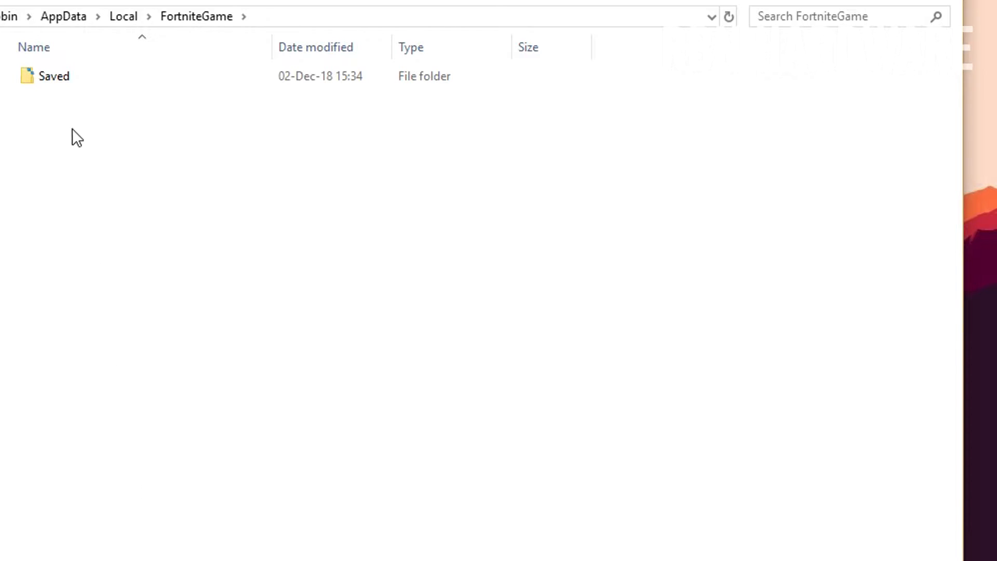
pyautogui.doubleClick(54, 76)
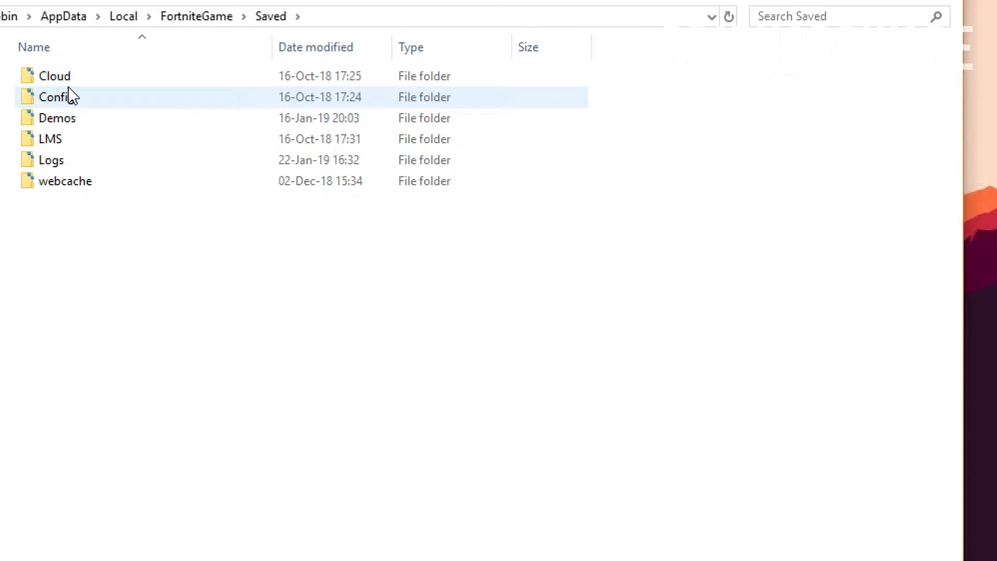
pyautogui.moveTo(99, 111)
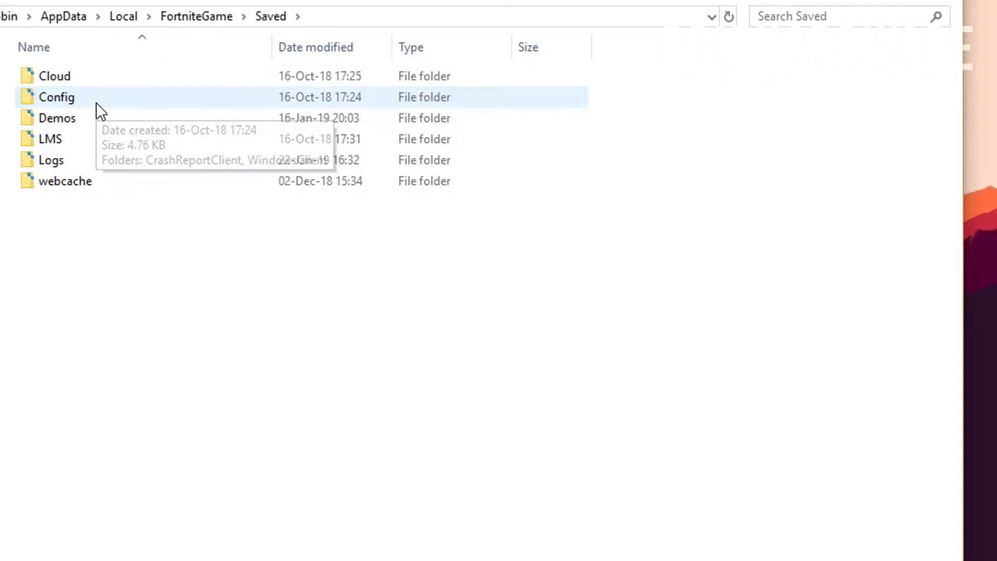
pyautogui.doubleClick(57, 97)
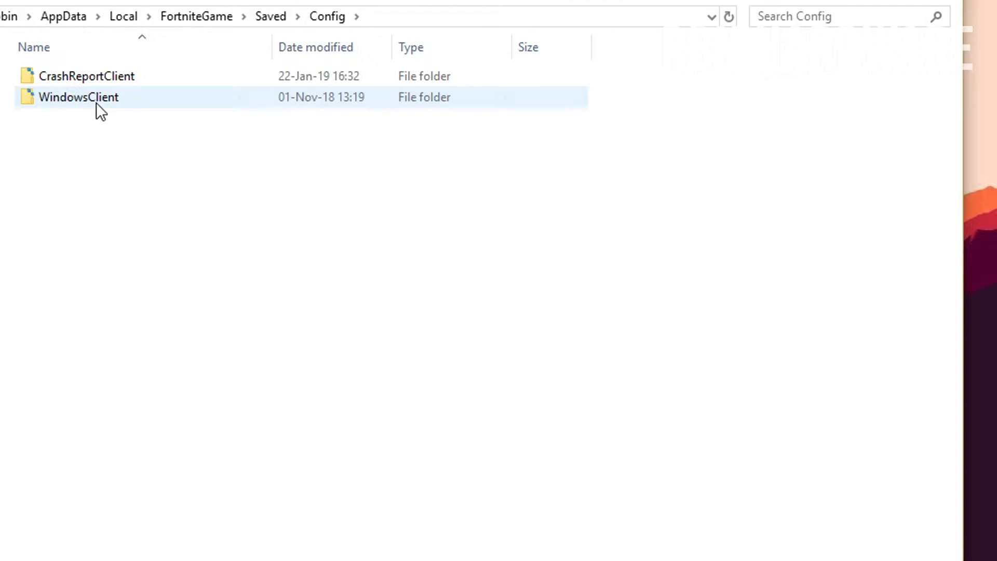
pyautogui.doubleClick(78, 96)
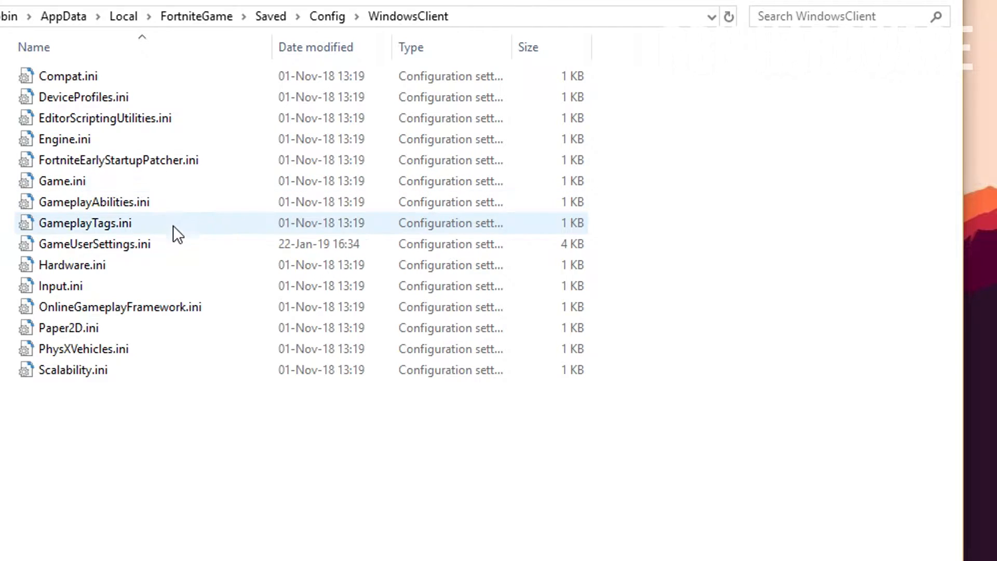
pyautogui.rightClick(94, 243)
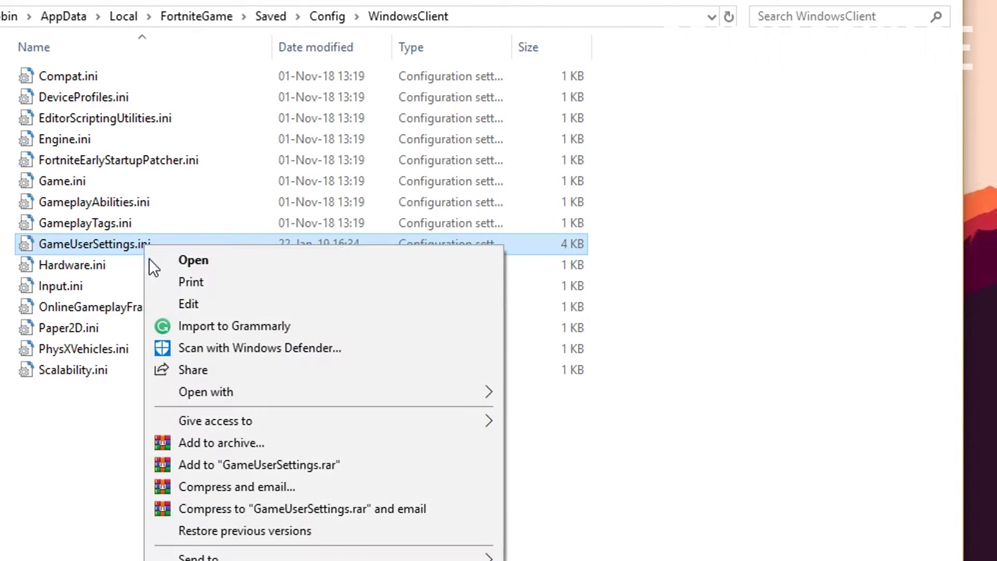
pyautogui.moveTo(227, 309)
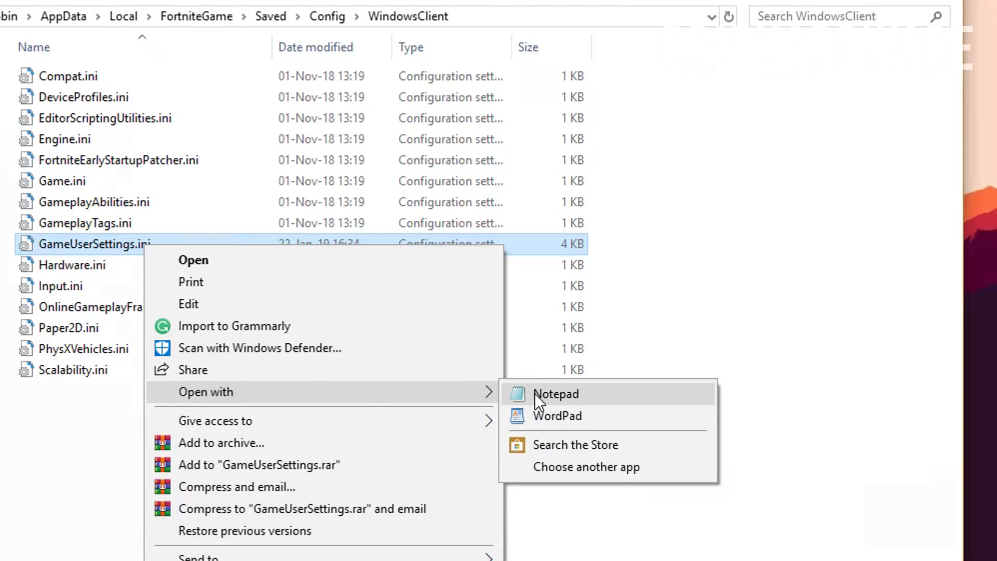
pyautogui.click(555, 394)
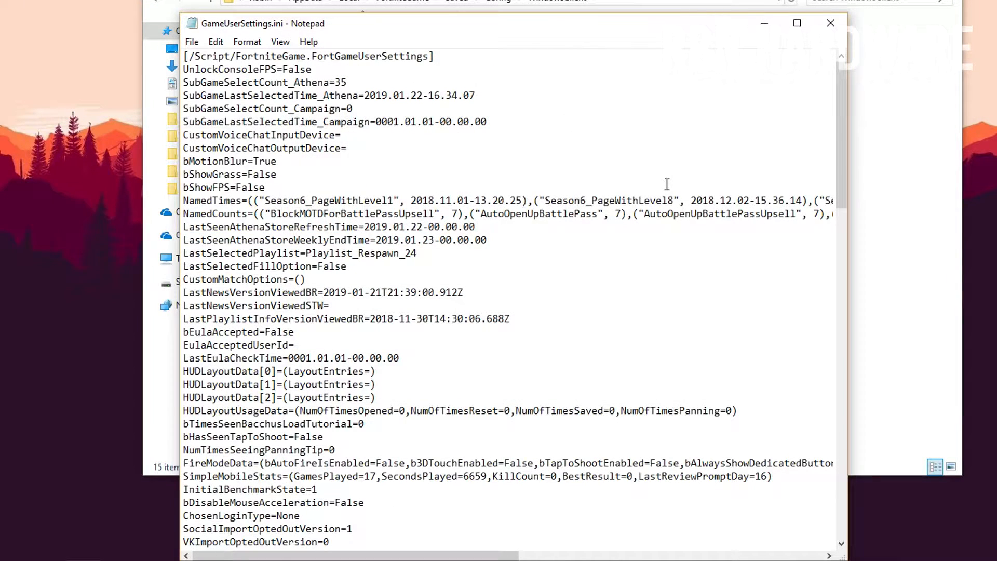
# Start a Find search for 1920 in GameUserSettings.ini
pyautogui.click(266, 187)
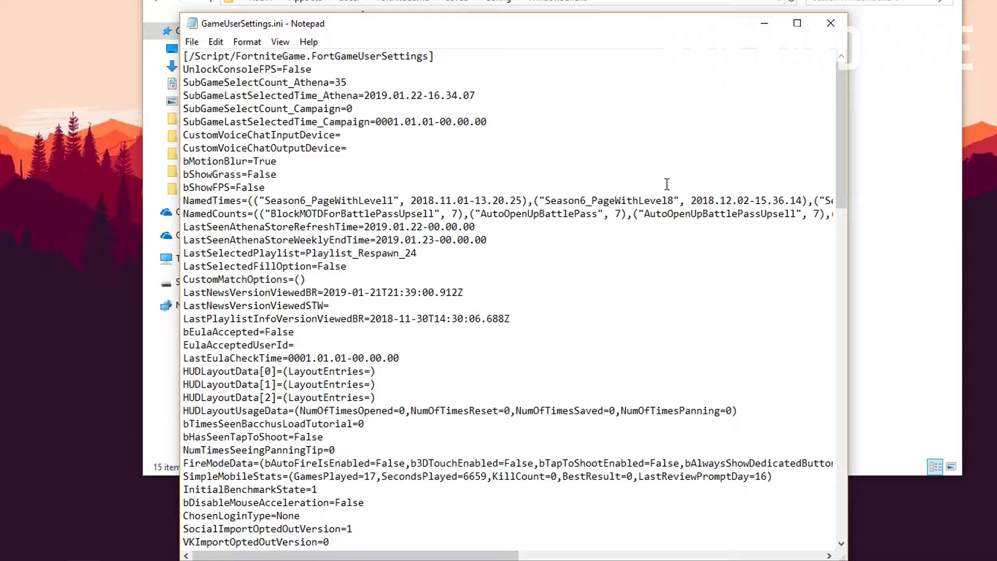
pyautogui.press('Ctrl+f')
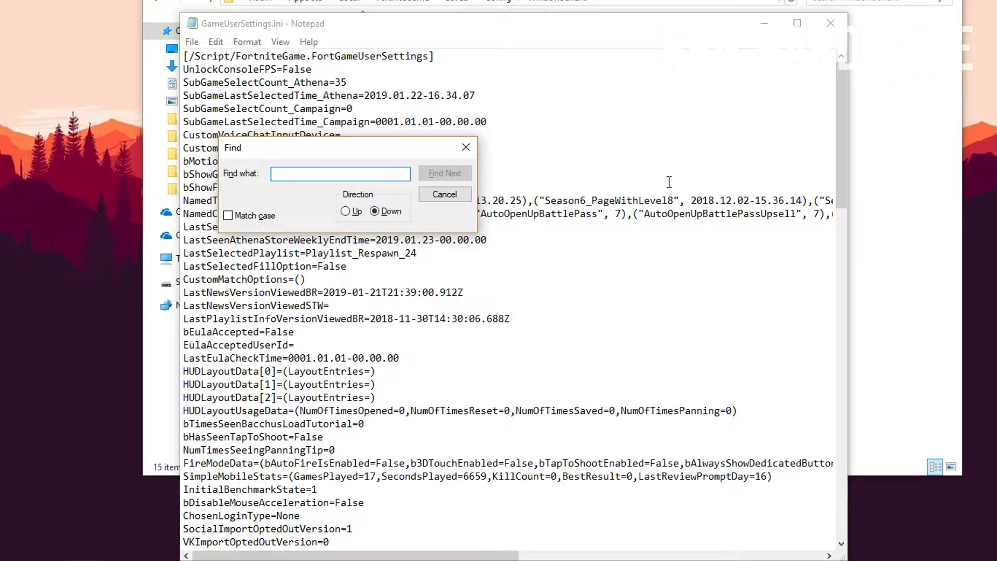
pyautogui.click(340, 172)
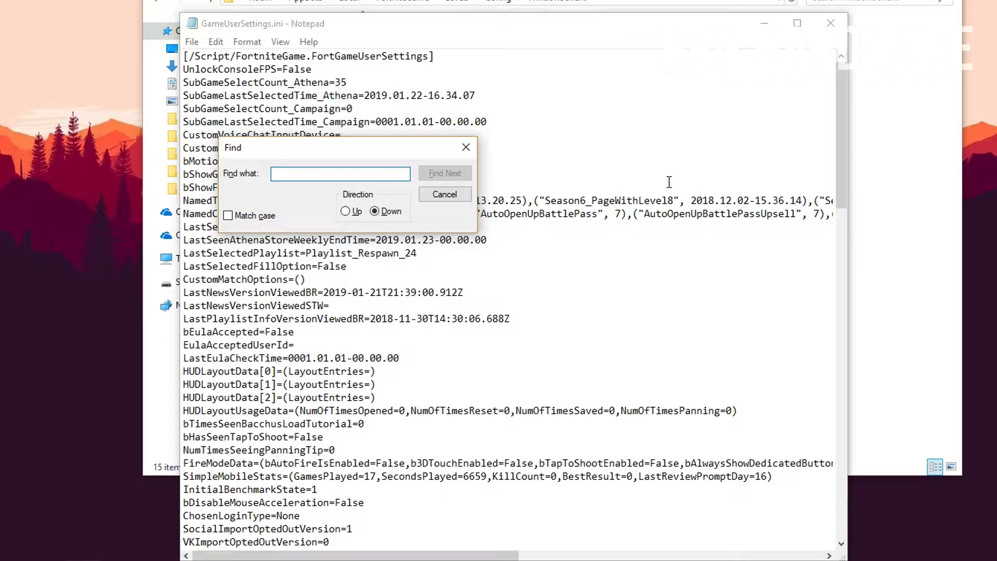
pyautogui.click(340, 173)
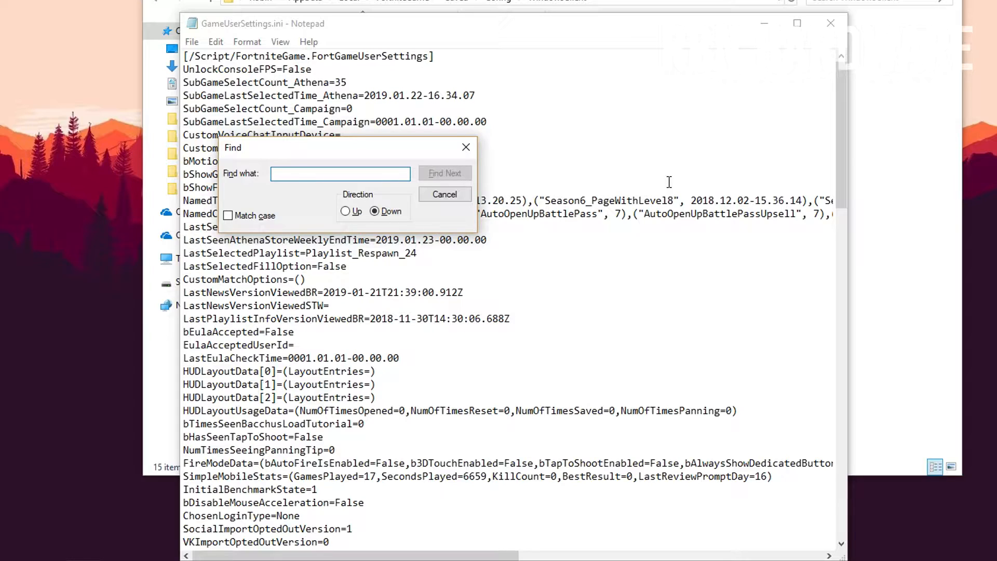
pyautogui.write('1920')
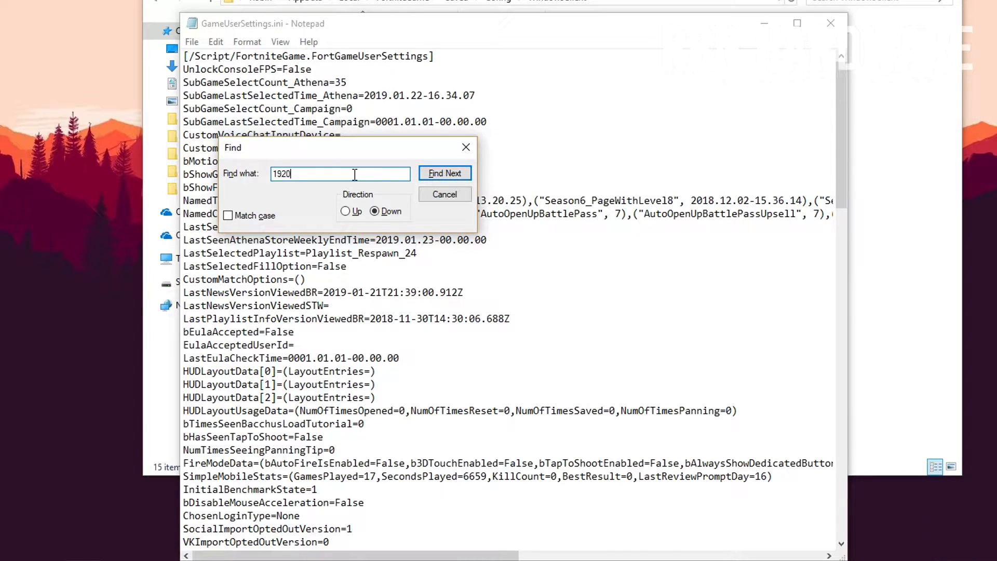
# Step through the 1920 matches, including ResolutionSizeX and DesiredScreenWidth
pyautogui.click(444, 173)
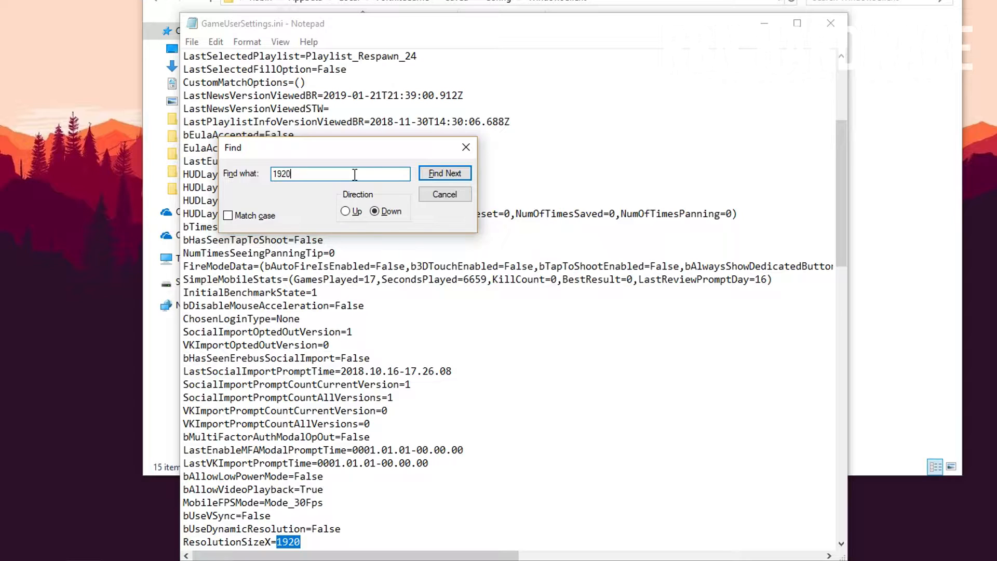
pyautogui.click(445, 173)
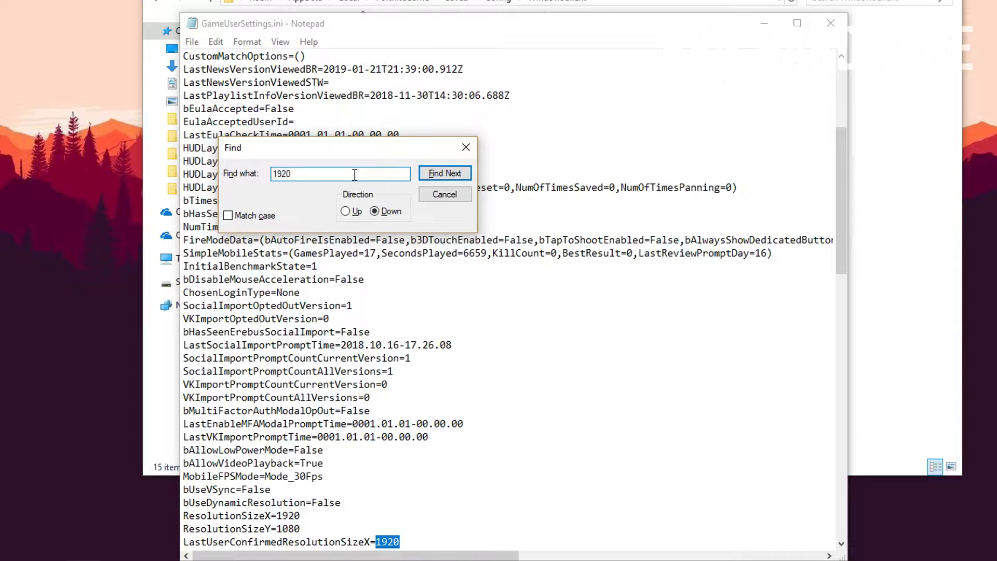
pyautogui.click(445, 173)
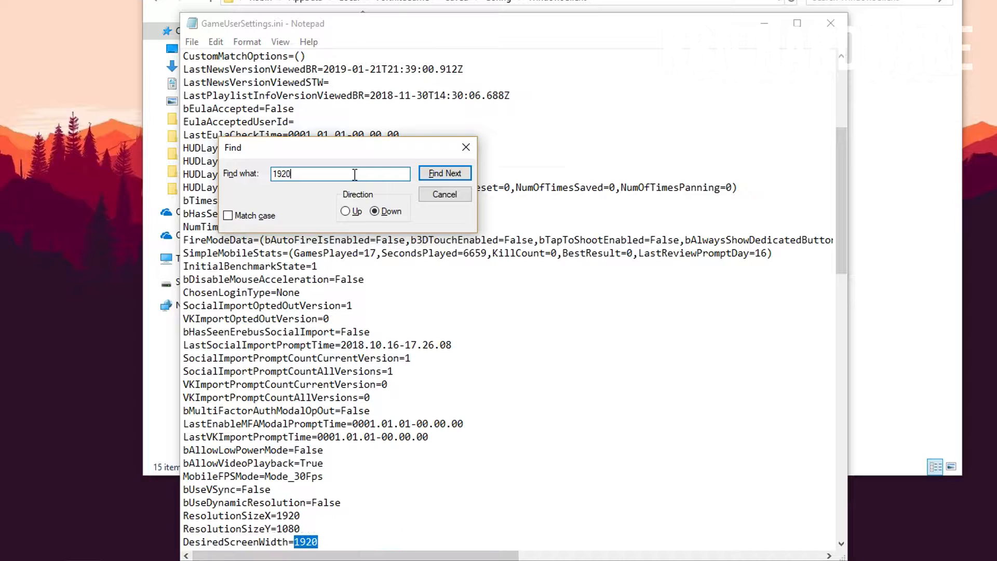
pyautogui.click(445, 172)
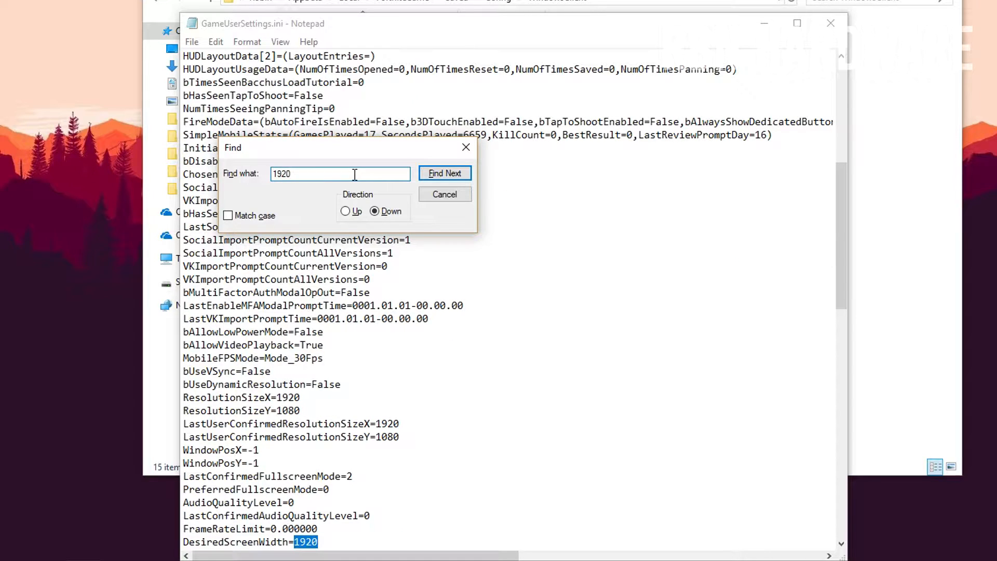
pyautogui.click(445, 173)
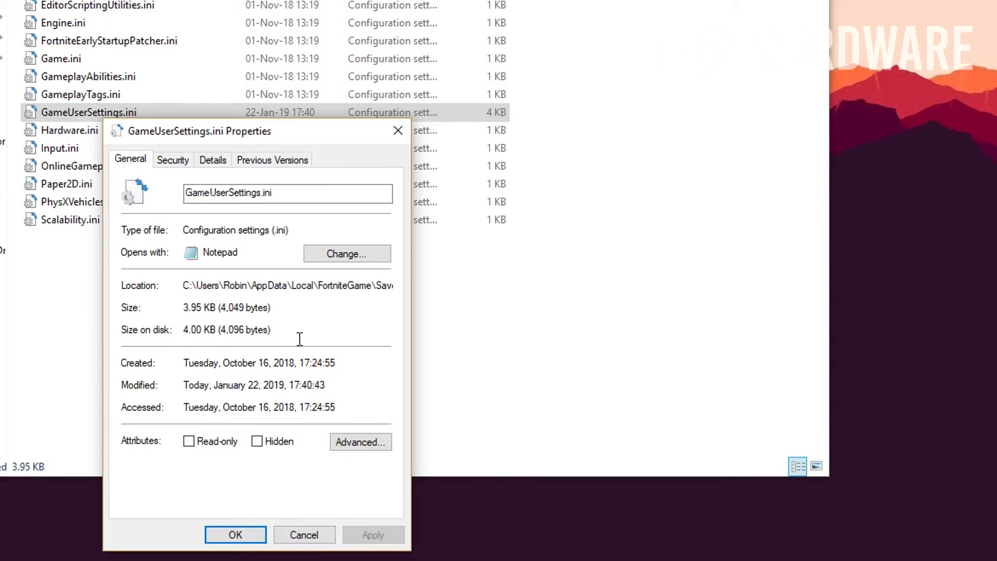
# Tick the Read-only attribute in GameUserSettings.ini's Properties and apply it
pyautogui.click(189, 441)
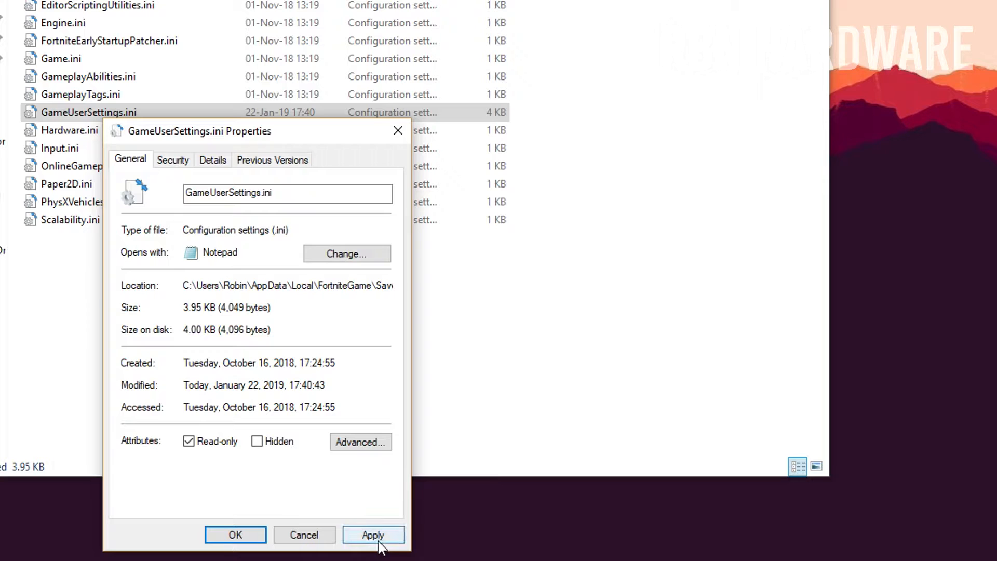
pyautogui.click(234, 534)
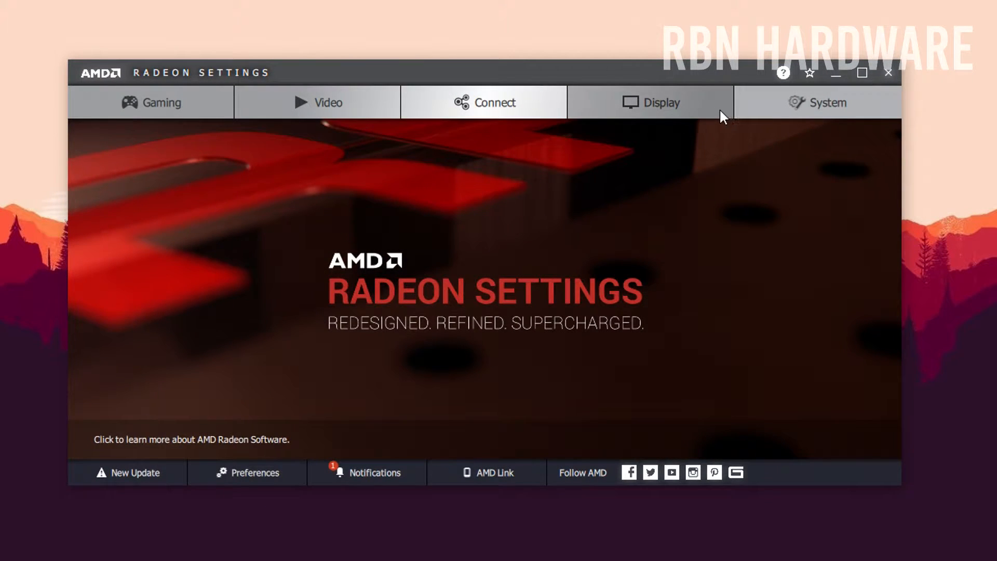
# From Radeon Display settings, start a new custom resolution for Display 2
pyautogui.click(663, 103)
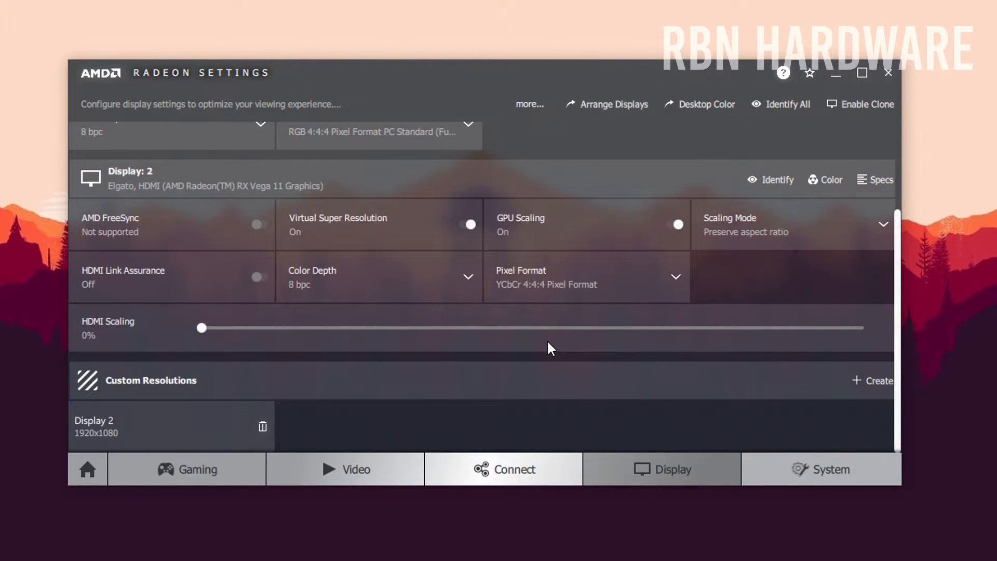
pyautogui.click(878, 381)
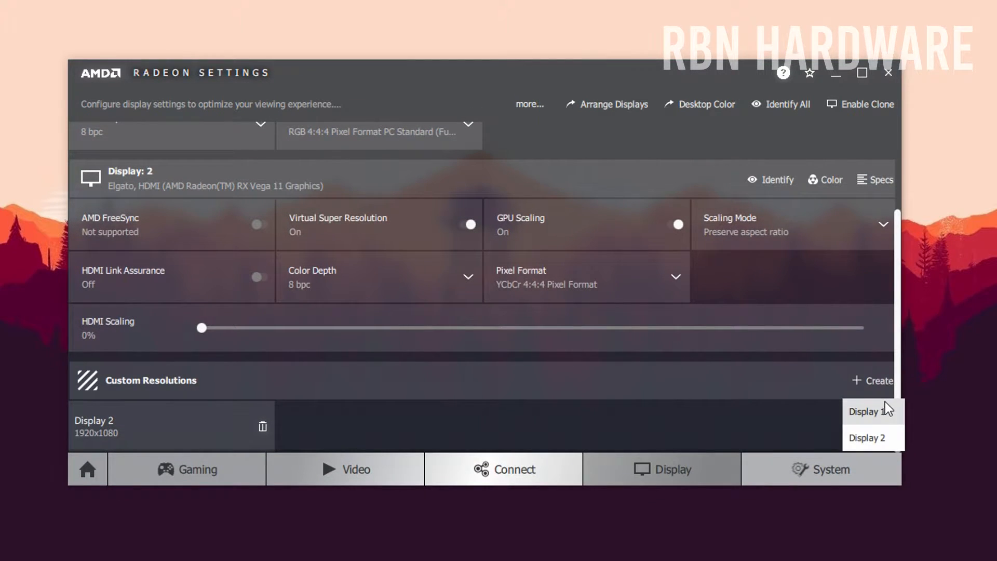
pyautogui.moveTo(867, 437)
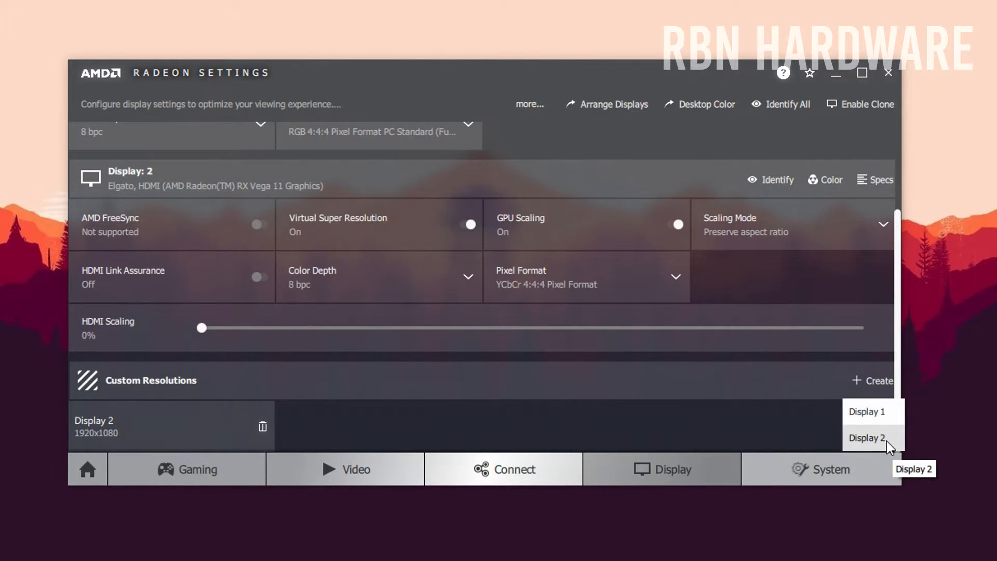
pyautogui.click(867, 438)
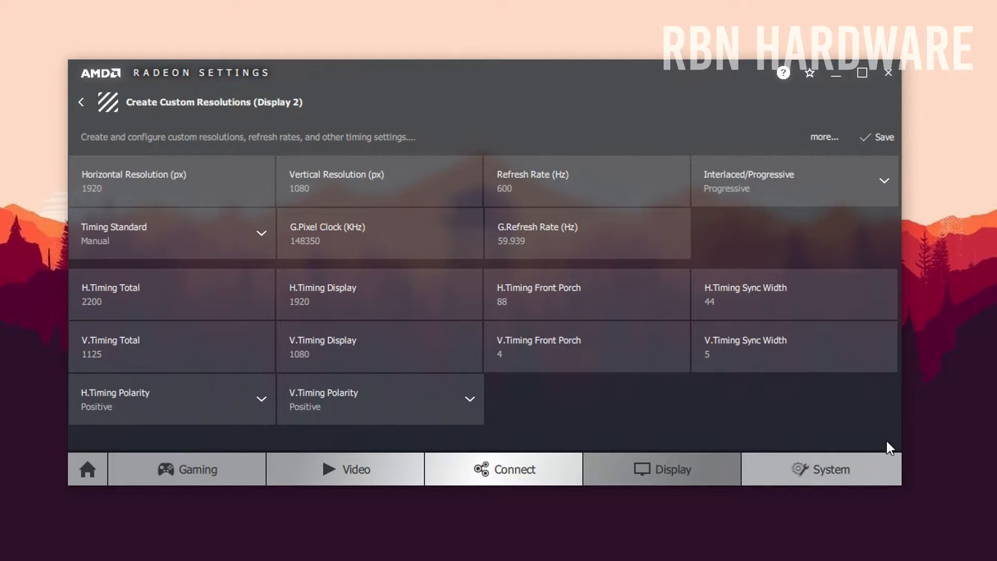
pyautogui.click(127, 188)
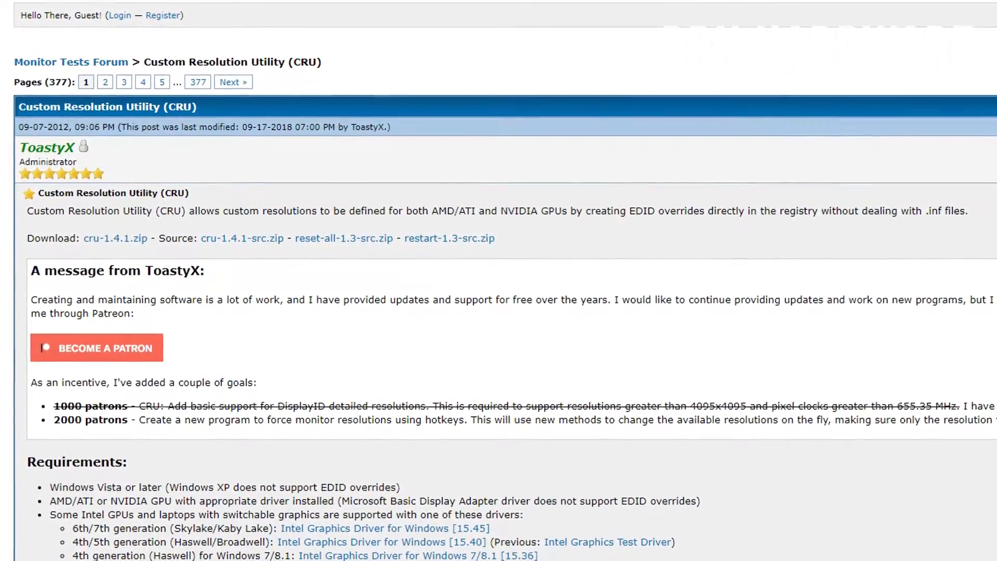
# Scroll the Monitor Tests CRU thread to locate the cru-1.4.1.zip download link
pyautogui.scroll(-3)
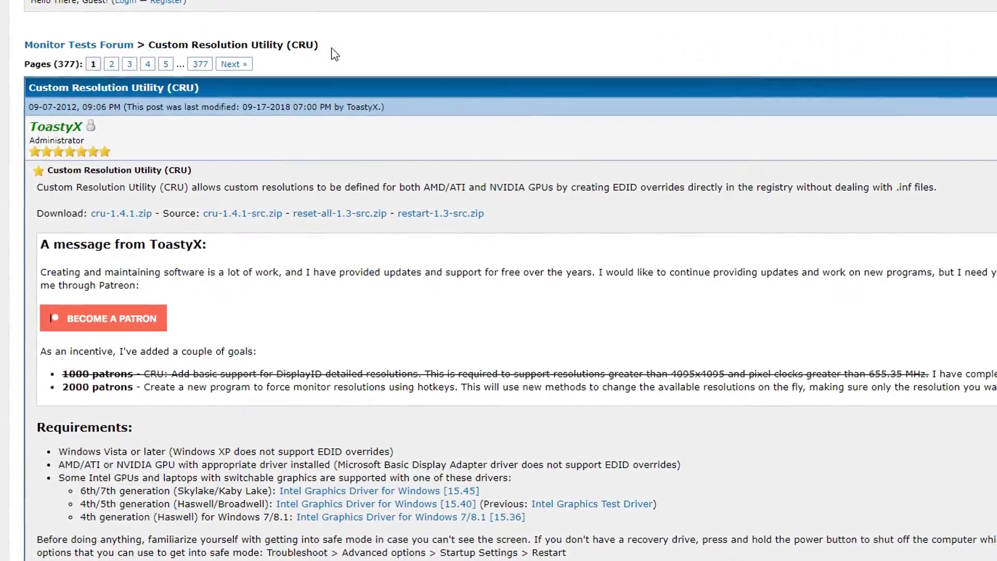
pyautogui.scroll(-3)
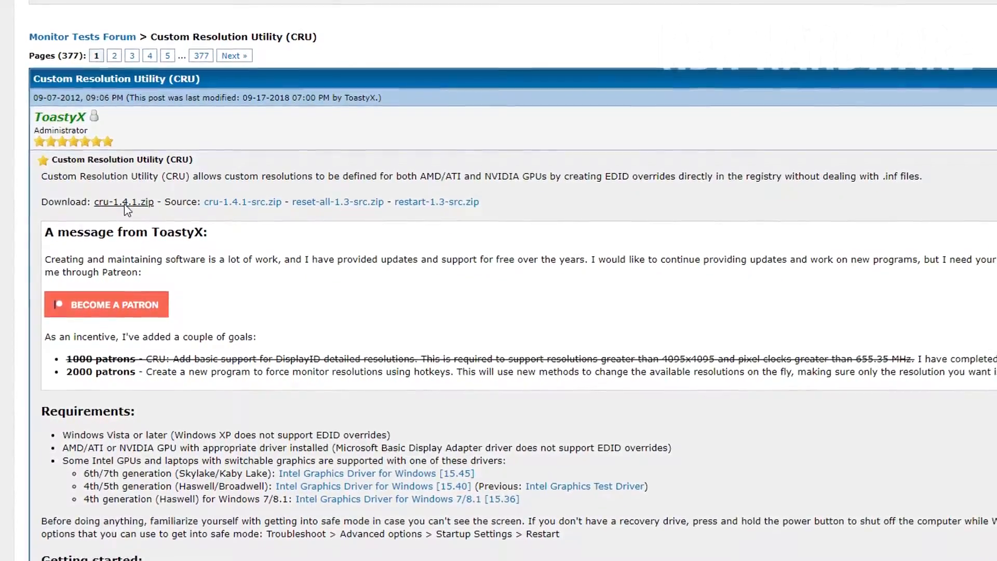
pyautogui.scroll(3)
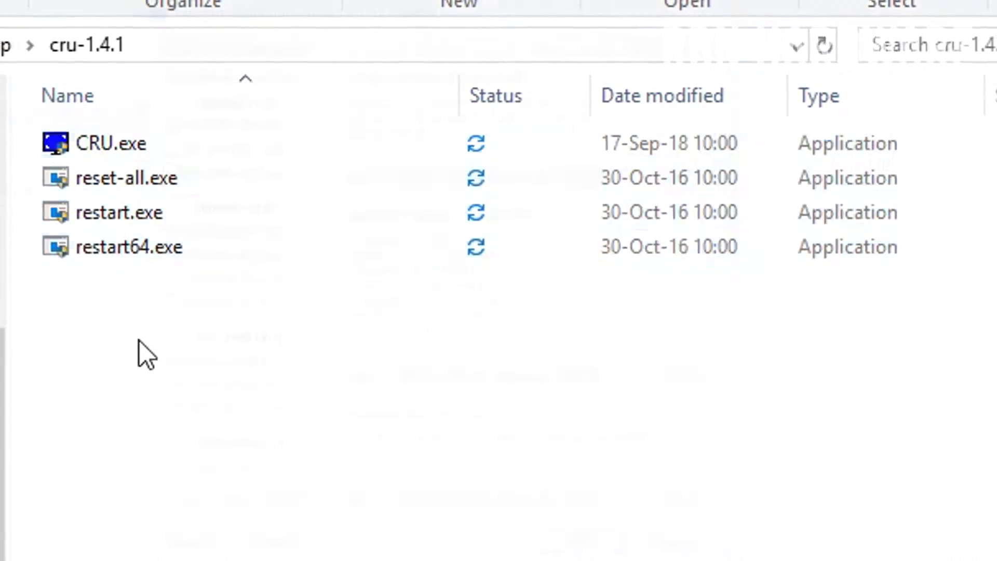
# Launch CRU and add a 1600x1080 detailed resolution at 59.963 Hz for the VG248
pyautogui.doubleClick(111, 142)
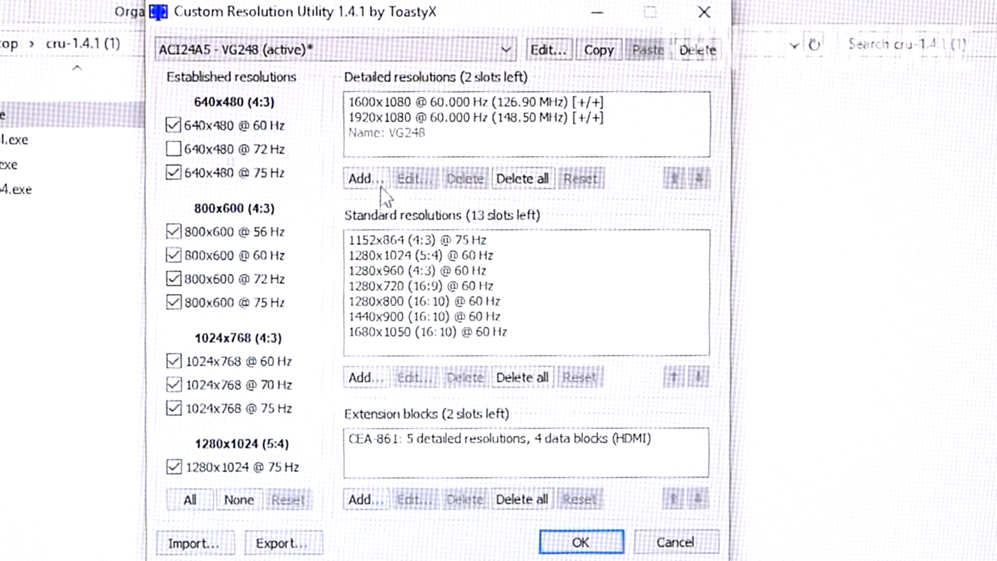
pyautogui.click(412, 179)
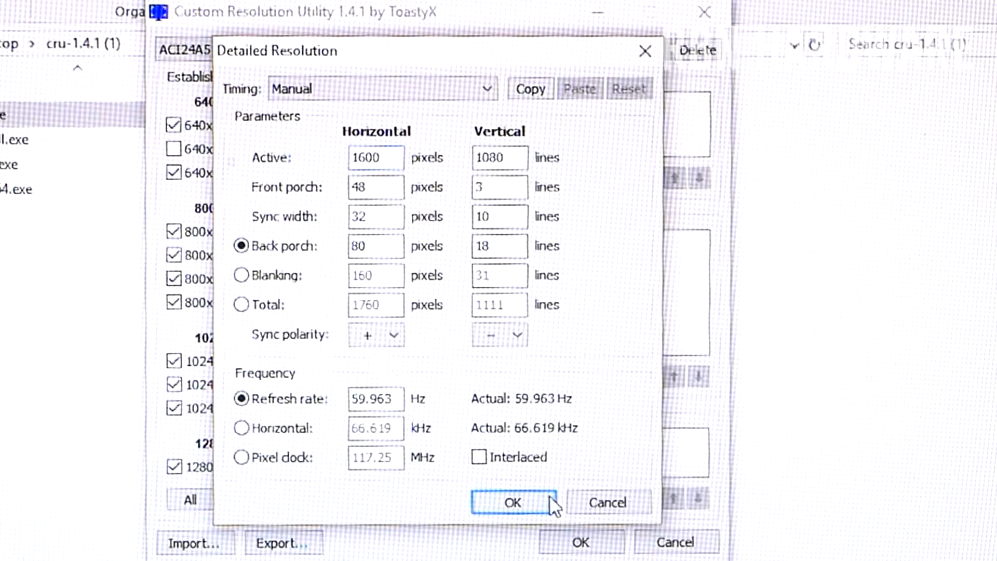
pyautogui.click(513, 502)
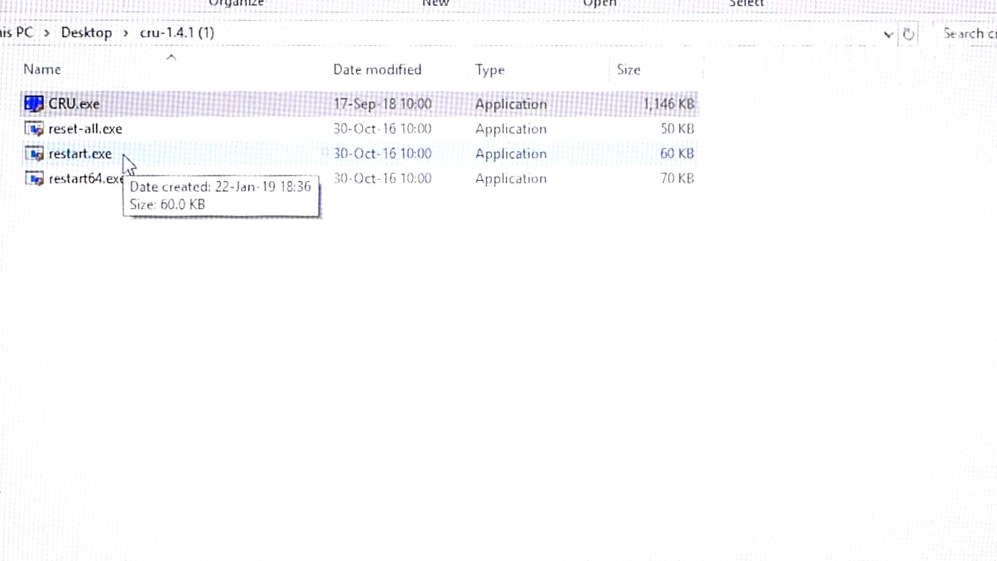
# Run restart.exe, approve the UAC prompt, and exit after the graphics driver restarts
pyautogui.doubleClick(78, 154)
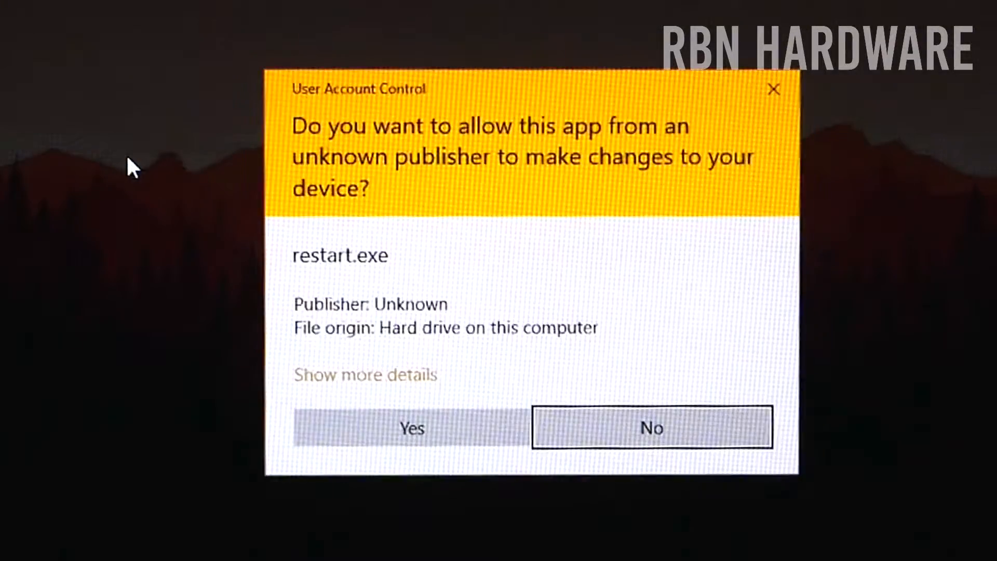
pyautogui.click(411, 427)
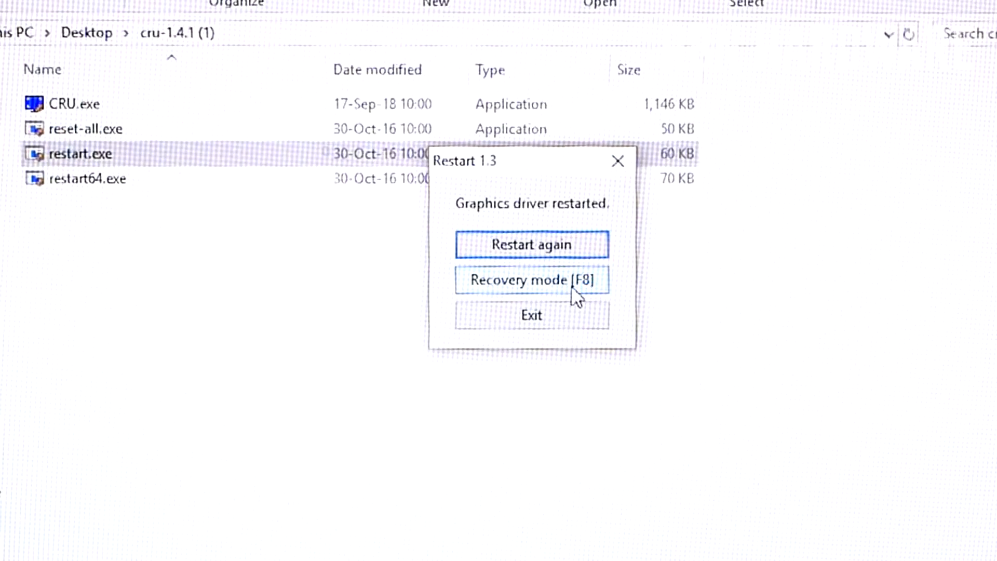
pyautogui.click(530, 315)
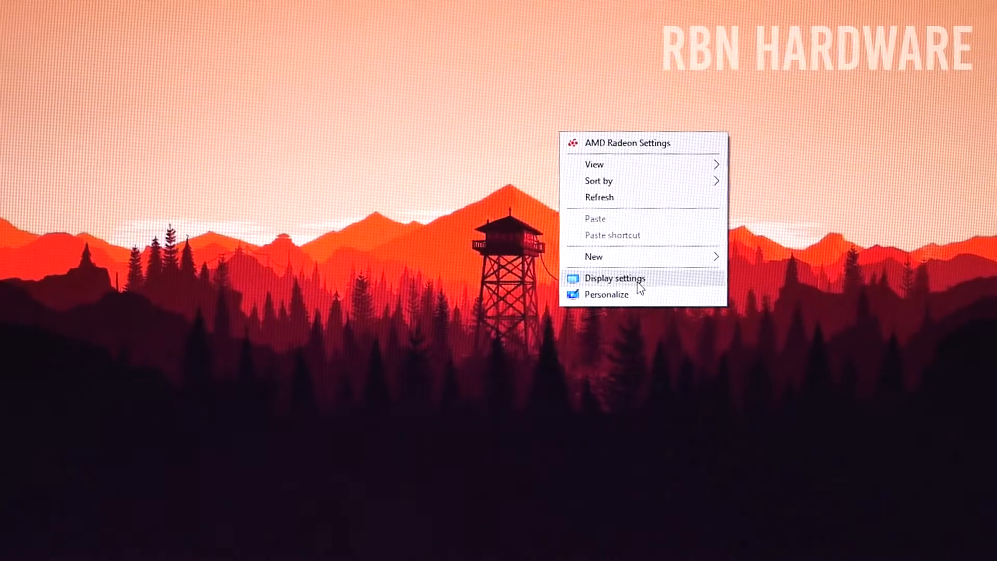
# Go from Display settings through Advanced display settings to Display 1's adapter properties
pyautogui.click(614, 279)
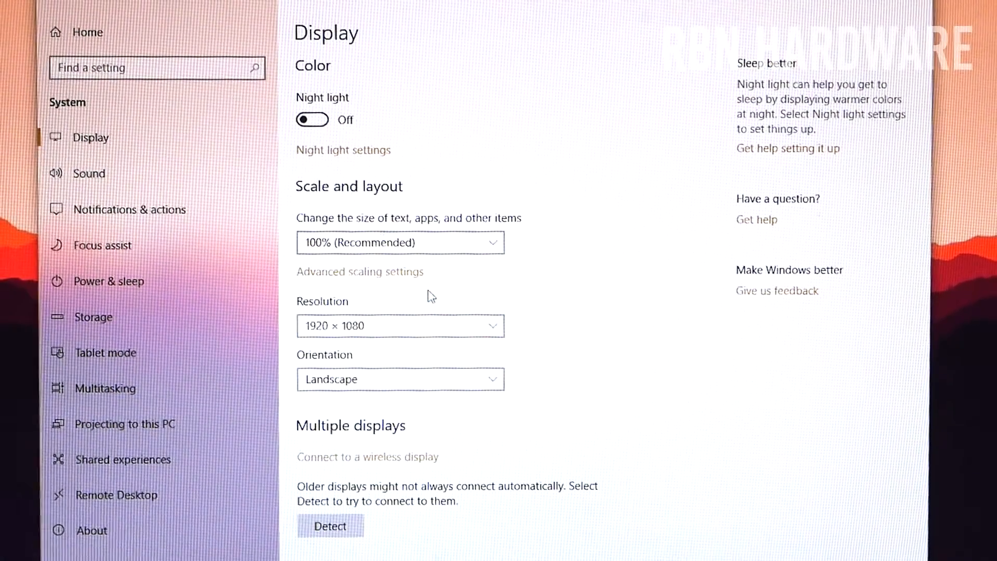
pyautogui.scroll(-3)
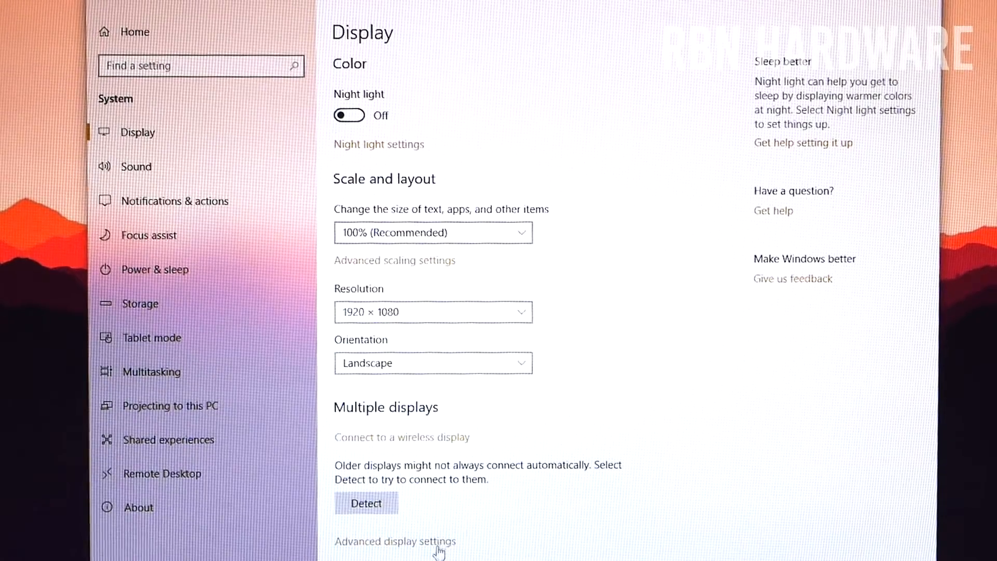
pyautogui.click(395, 541)
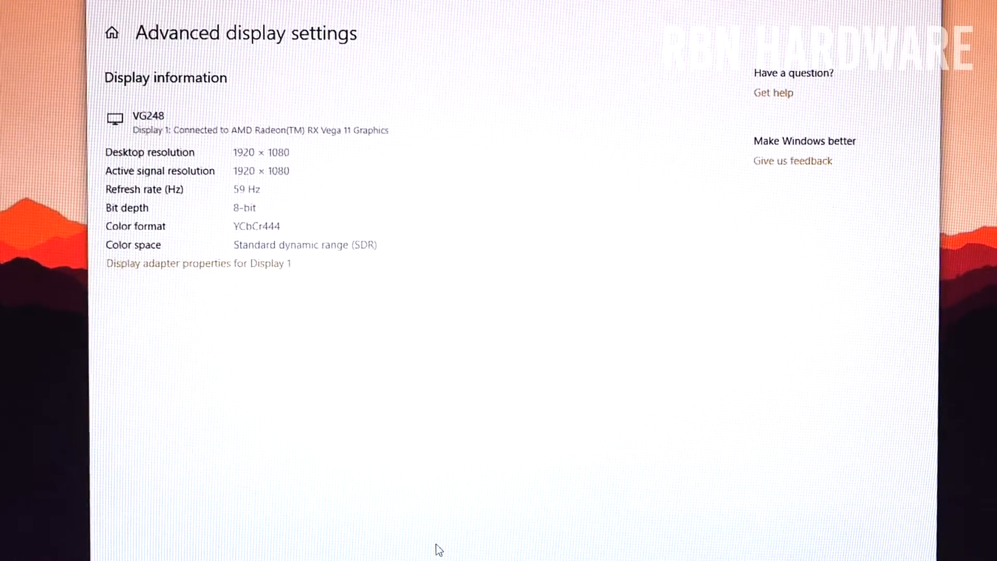
pyautogui.moveTo(246, 277)
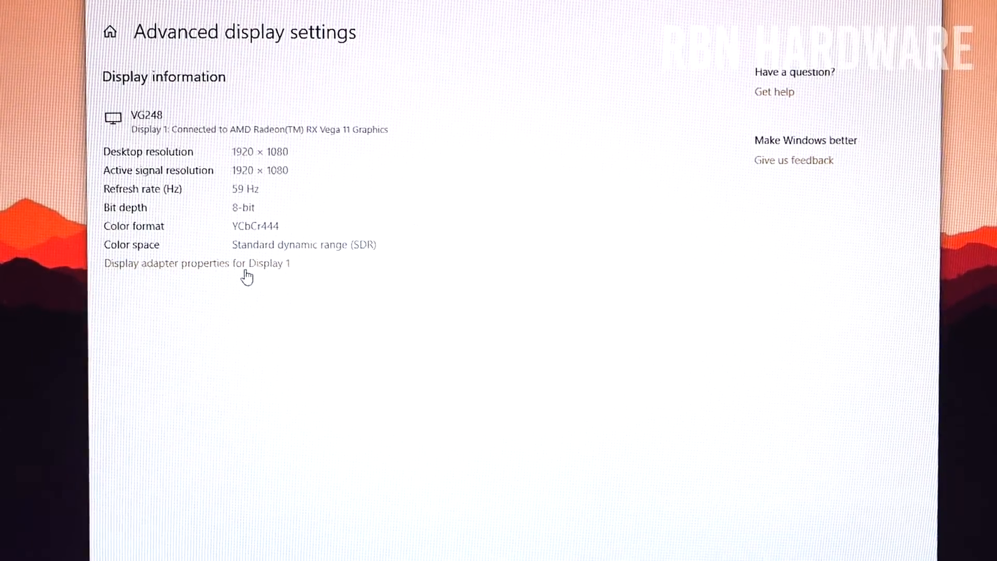
pyautogui.click(196, 263)
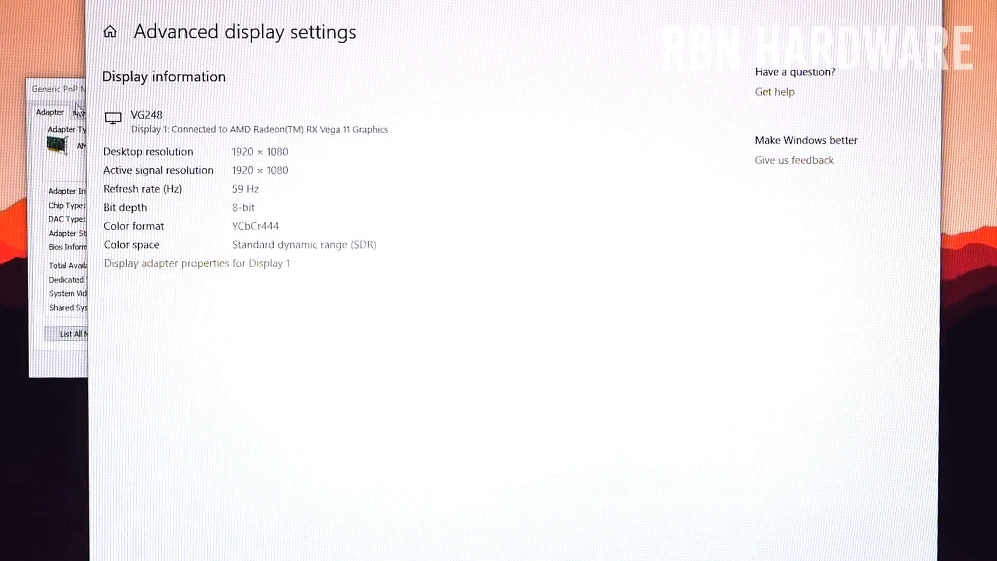
# Pick the 1600 by 1080, True Color, 60 Hertz mode from all modes, apply and keep it
pyautogui.click(167, 264)
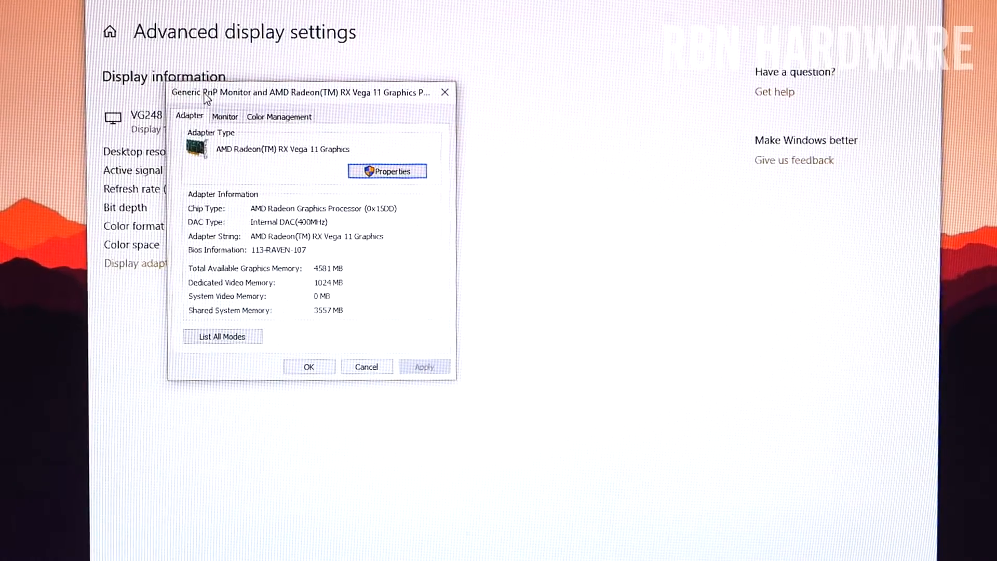
pyautogui.moveTo(311, 320)
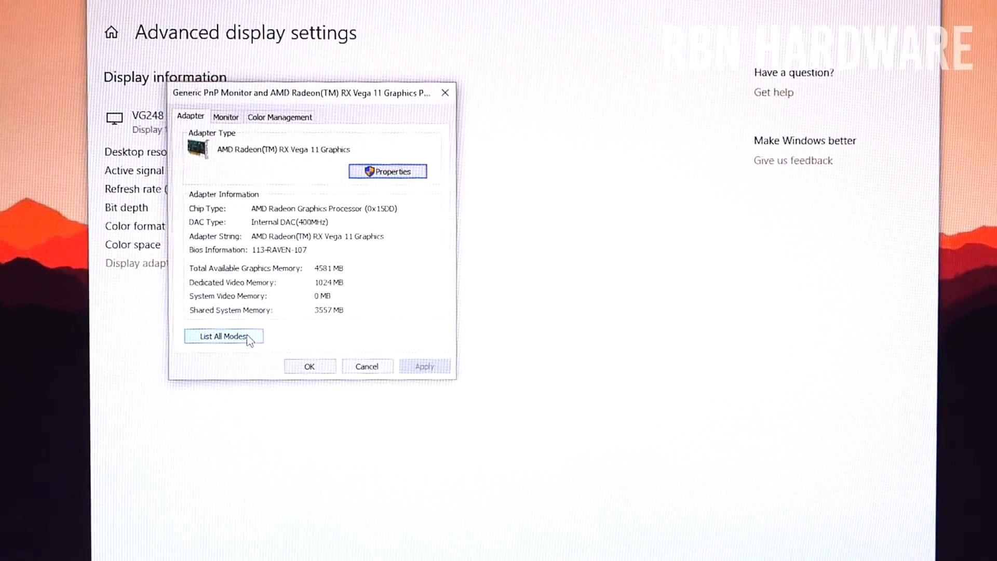
pyautogui.click(223, 336)
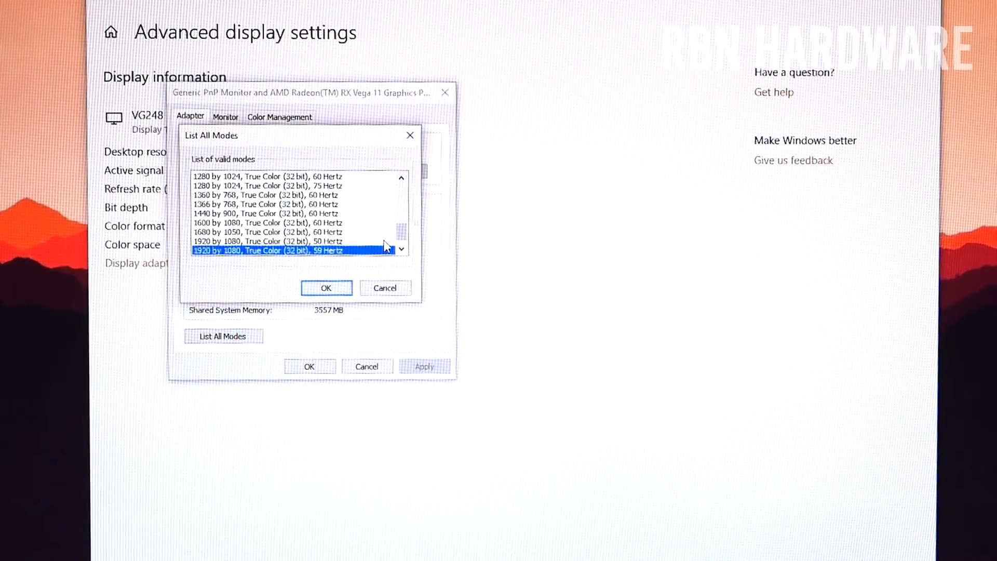
pyautogui.moveTo(274, 247)
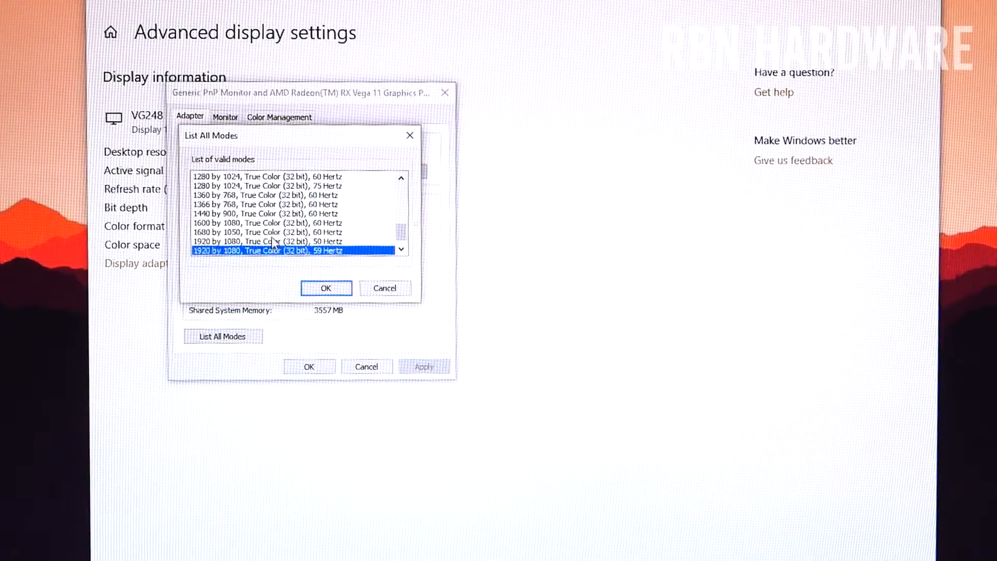
pyautogui.click(267, 223)
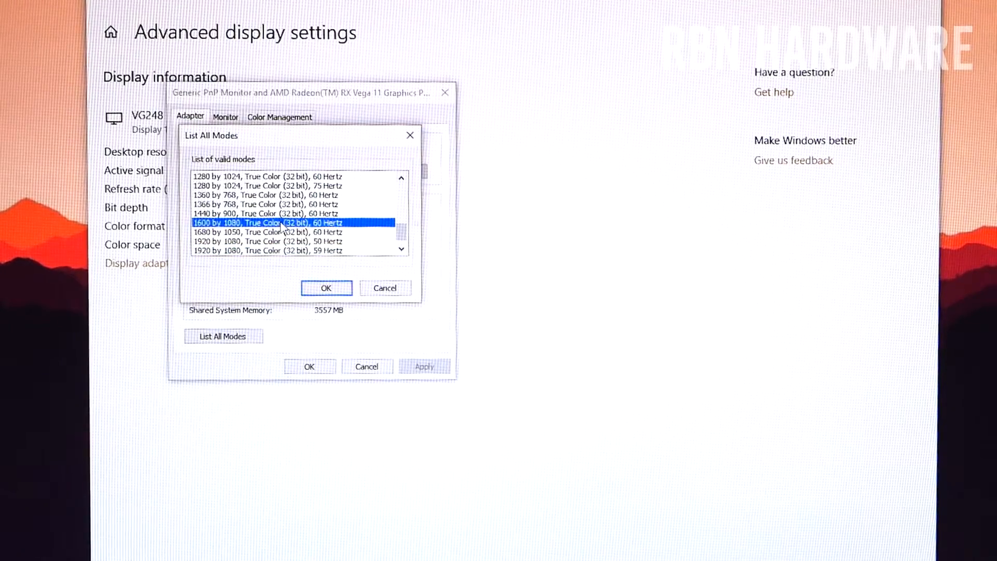
pyautogui.moveTo(308, 255)
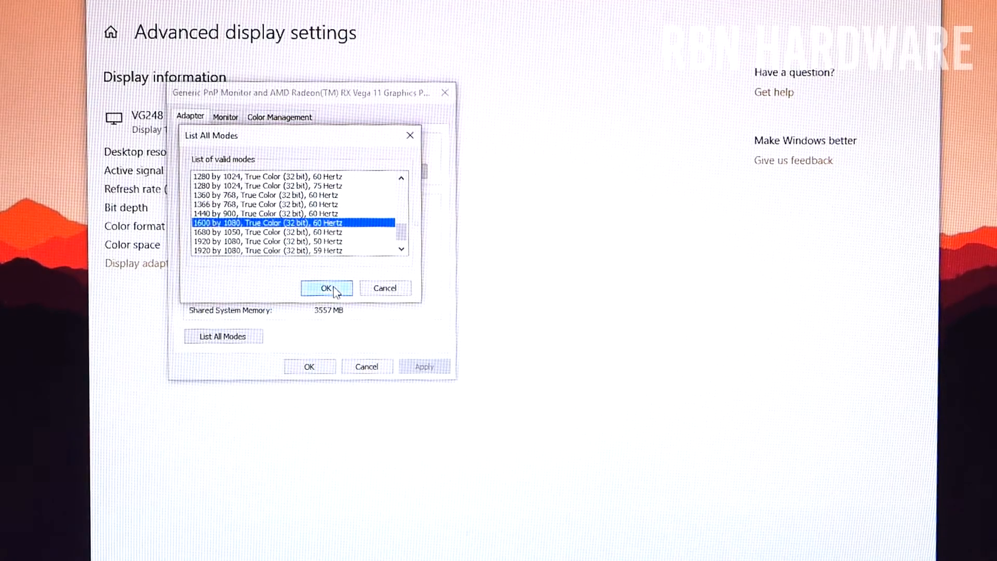
pyautogui.click(326, 288)
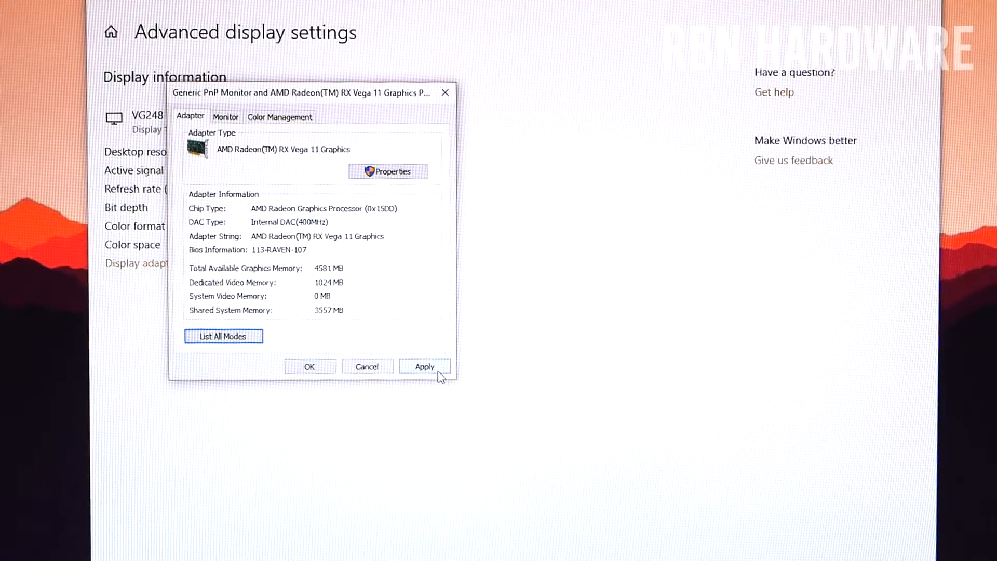
pyautogui.click(424, 366)
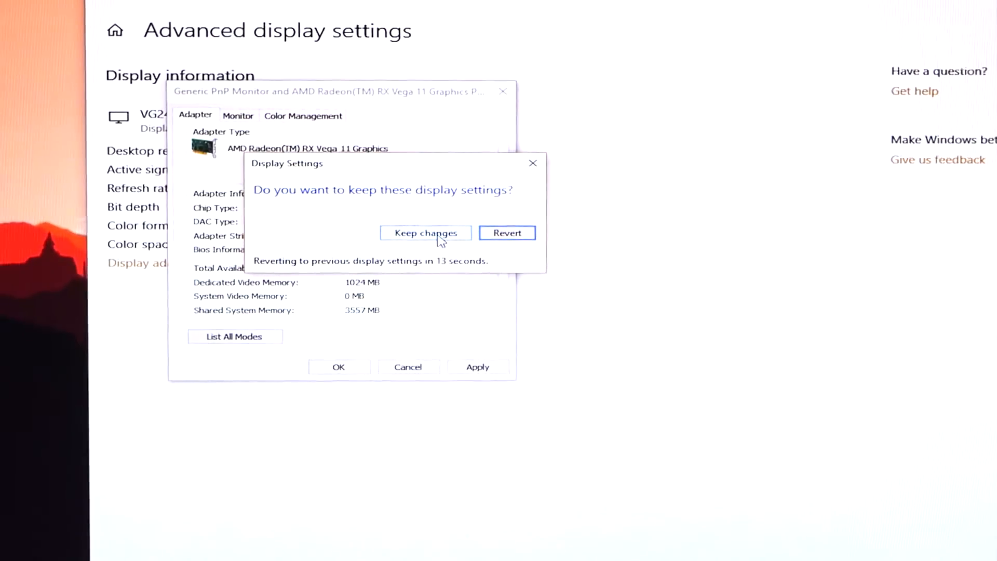
pyautogui.click(425, 233)
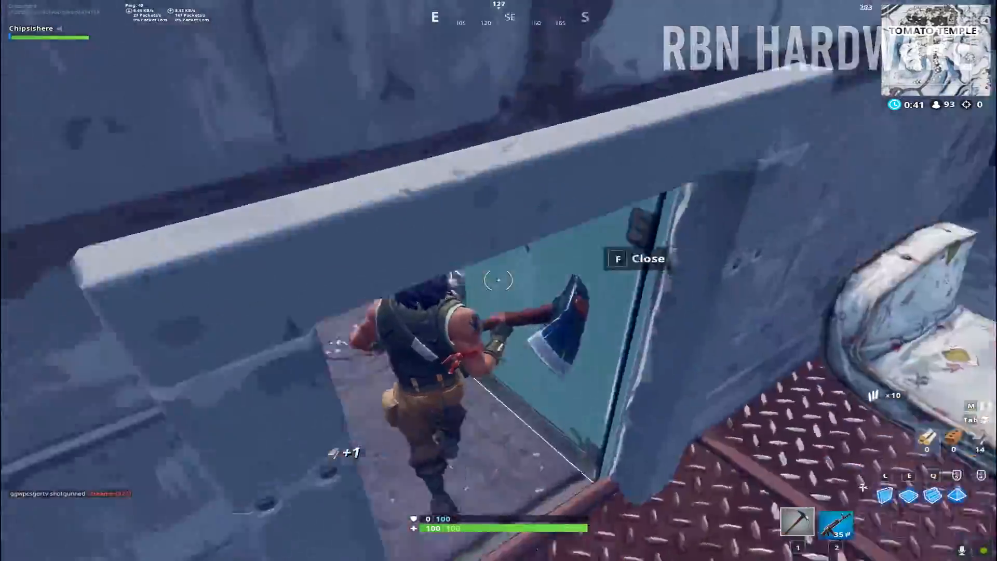
pyautogui.moveTo(499, 280)
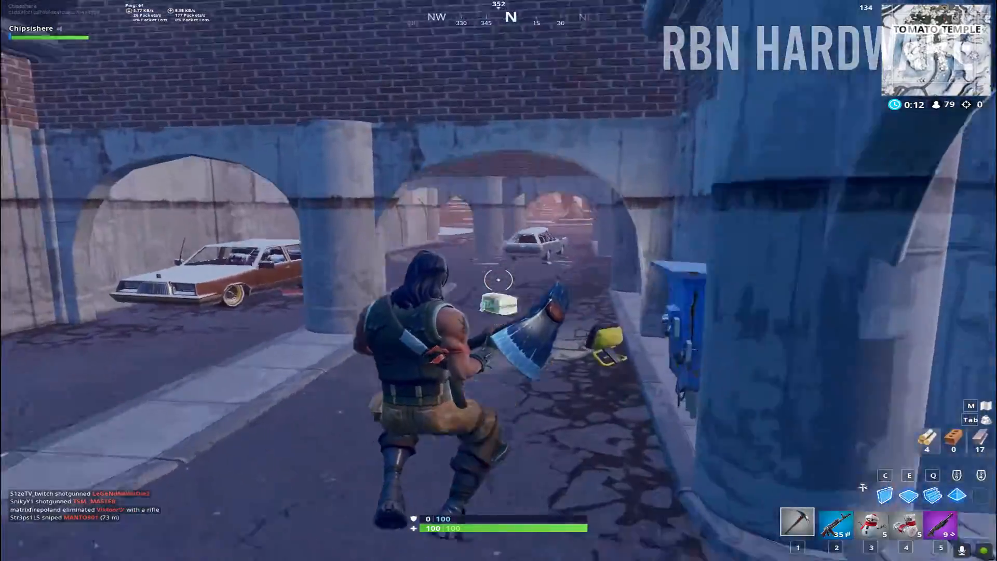
pyautogui.moveTo(499, 280)
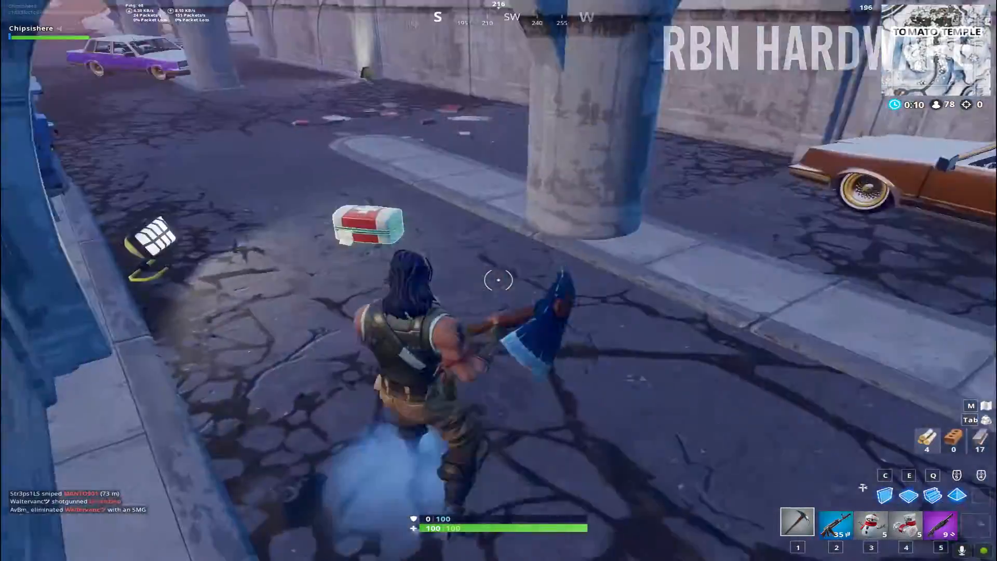
pyautogui.moveTo(499, 280)
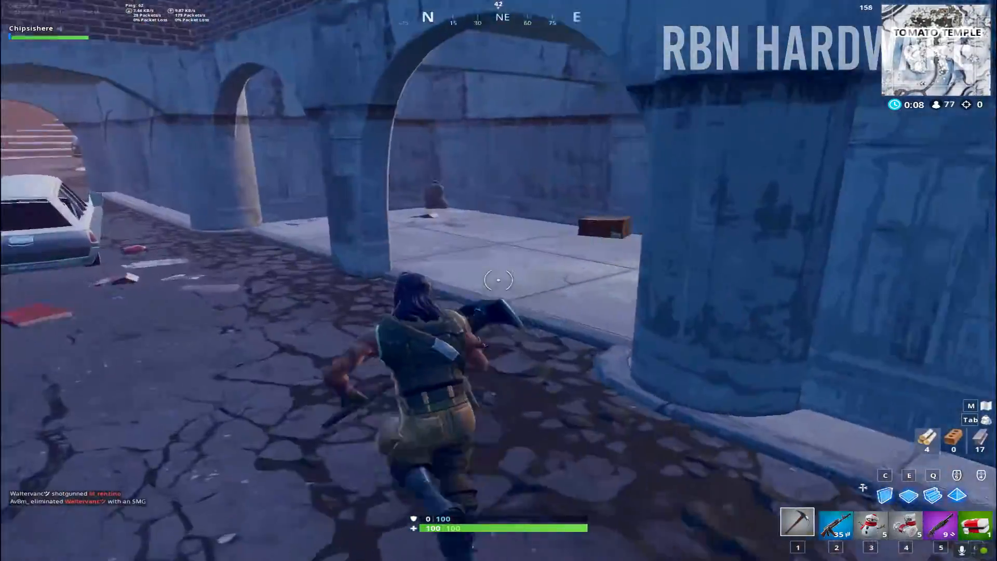
pyautogui.moveTo(499, 280)
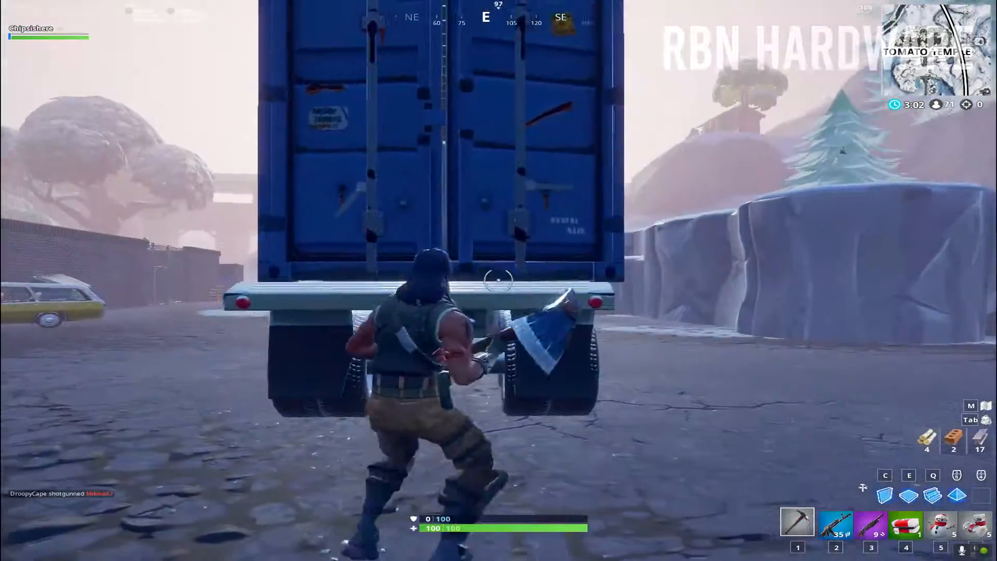
# Play a Fortnite match near Tomato Temple at the stretched 1600x1080 resolution
pyautogui.click(498, 281)
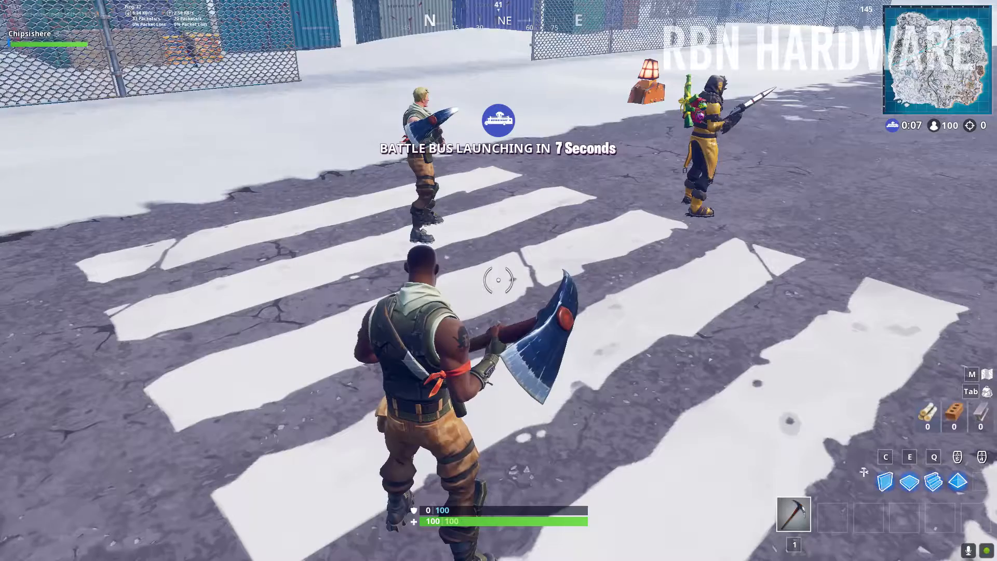
pyautogui.moveTo(498, 280)
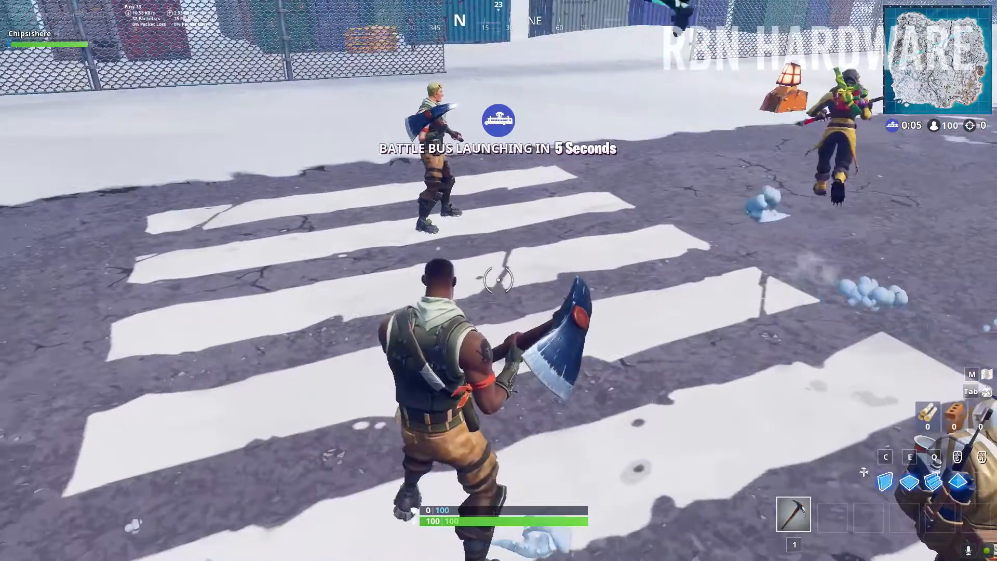